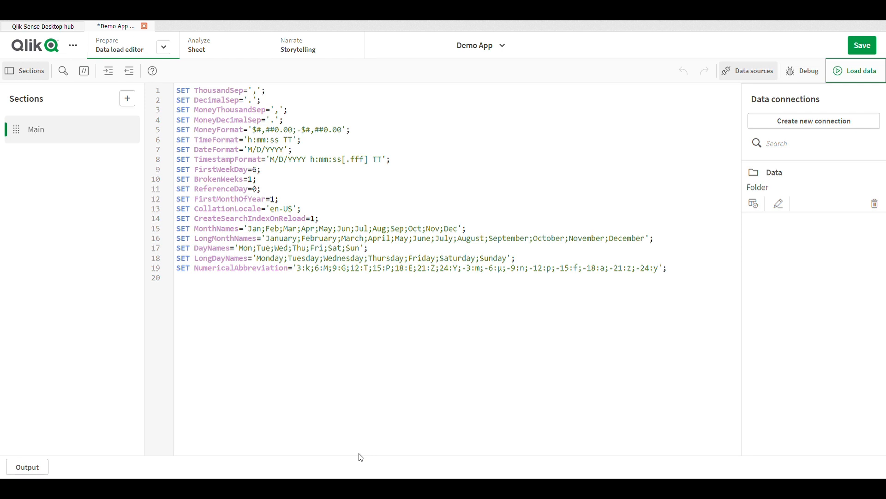
- Add a new load script section named Data
{"action": "left_click", "coordinate": [176, 277]}
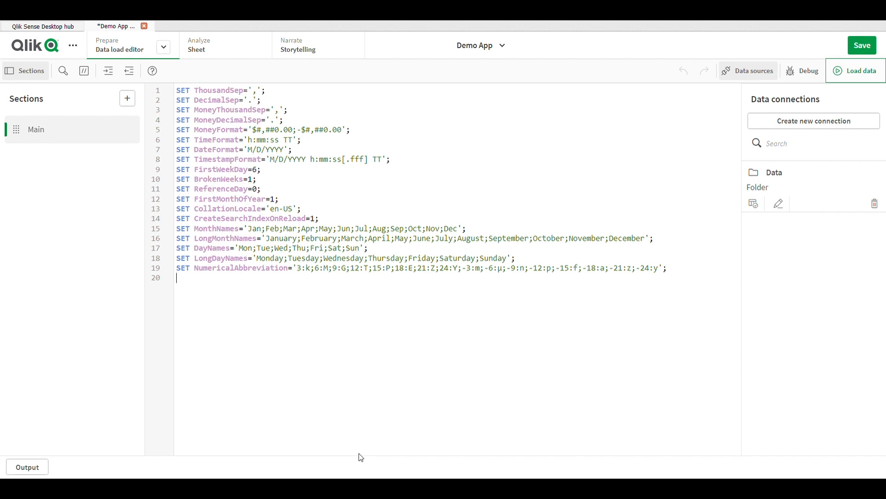
{"action": "left_click", "coordinate": [176, 277]}
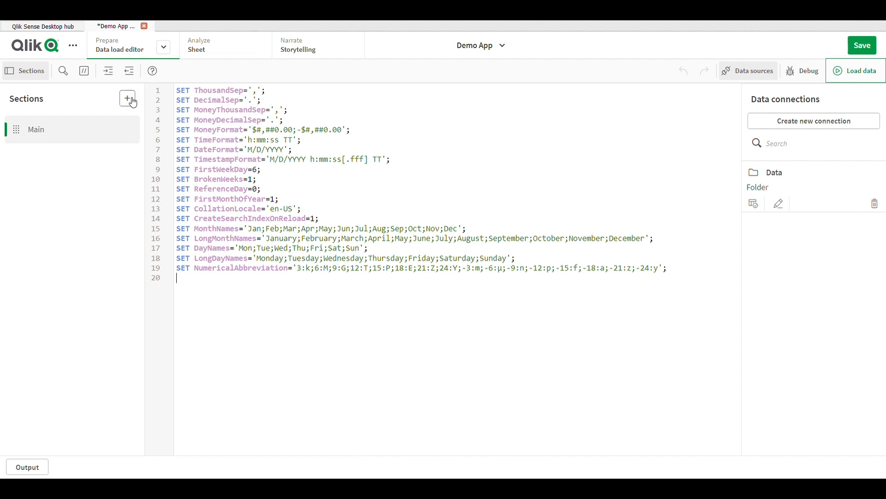
{"action": "left_click", "coordinate": [128, 99]}
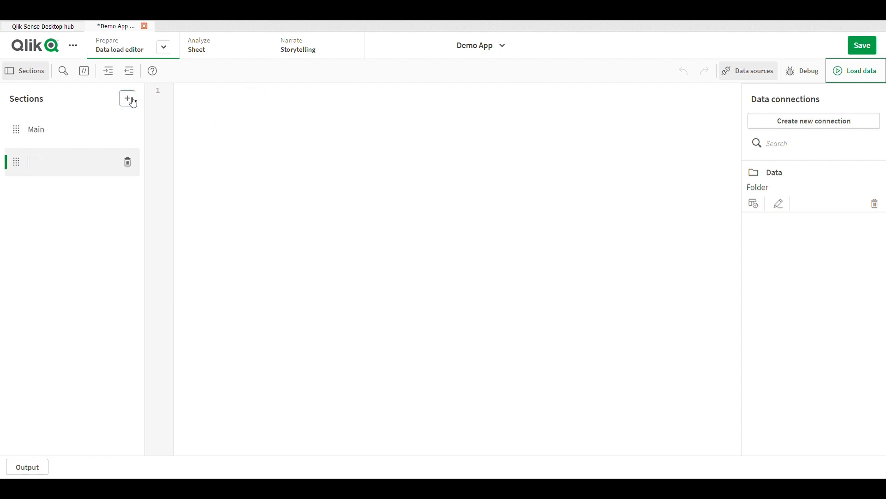
{"action": "type", "text": "Data"}
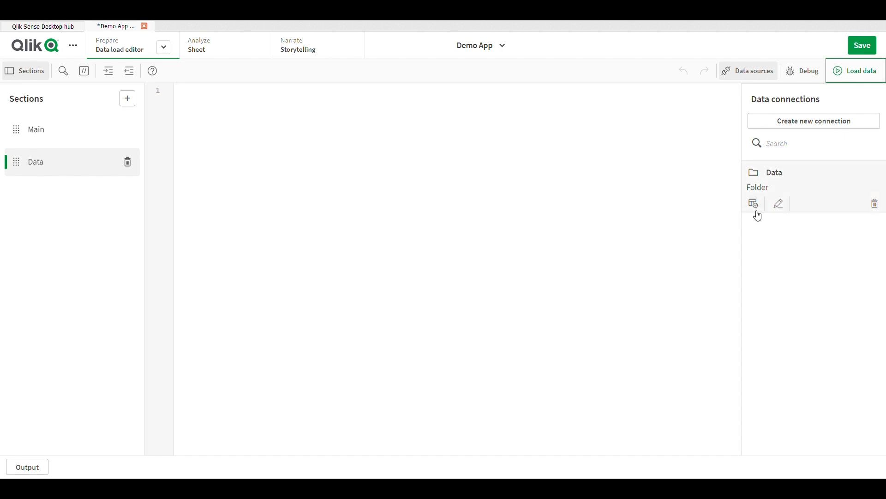
- Select Data_Set_Amazon.xlsx from the Data folder connection, previewing its 16 checked fields
{"action": "left_click", "coordinate": [754, 203]}
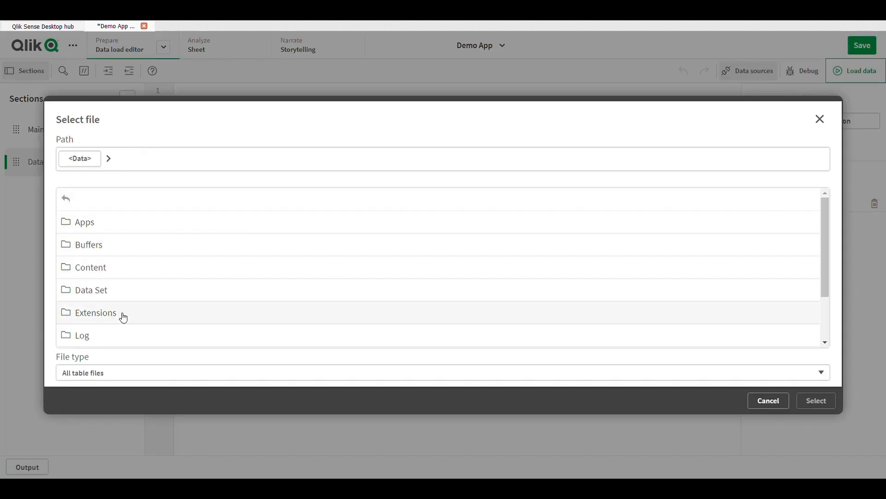
{"action": "scroll", "scroll_direction": "down", "scroll_amount": 3}
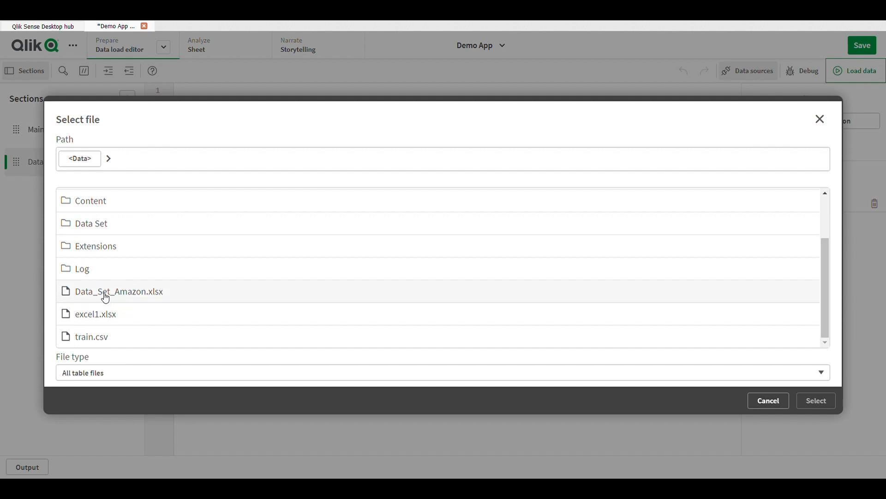
{"action": "left_click", "coordinate": [119, 291]}
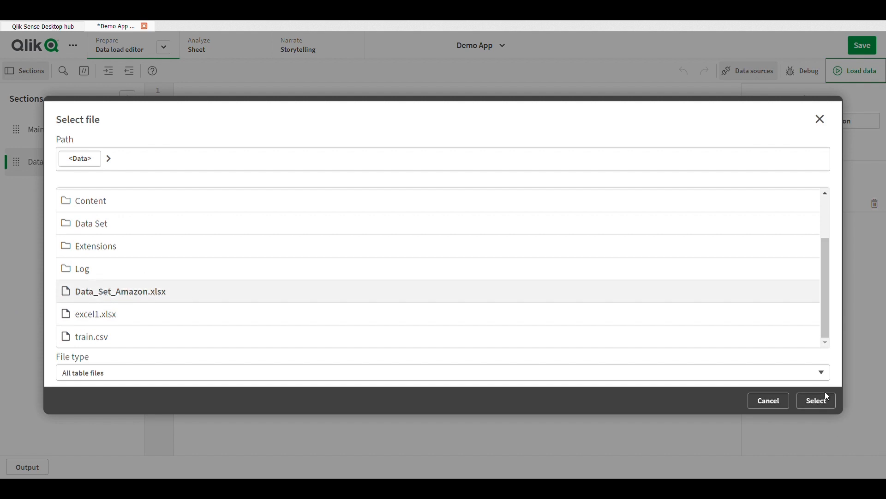
{"action": "left_click", "coordinate": [816, 400]}
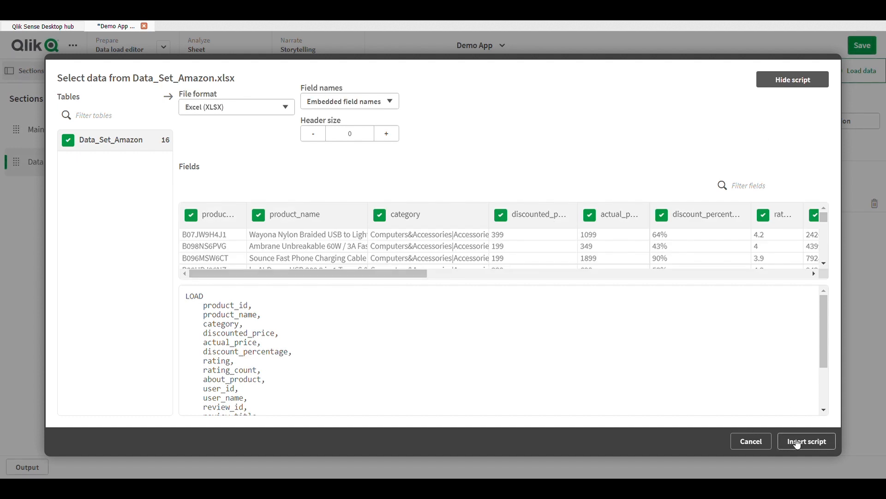
- Insert the LOAD script under a DataSet: table label and load the data successfully (1,465 lines)
{"action": "left_click", "coordinate": [806, 441]}
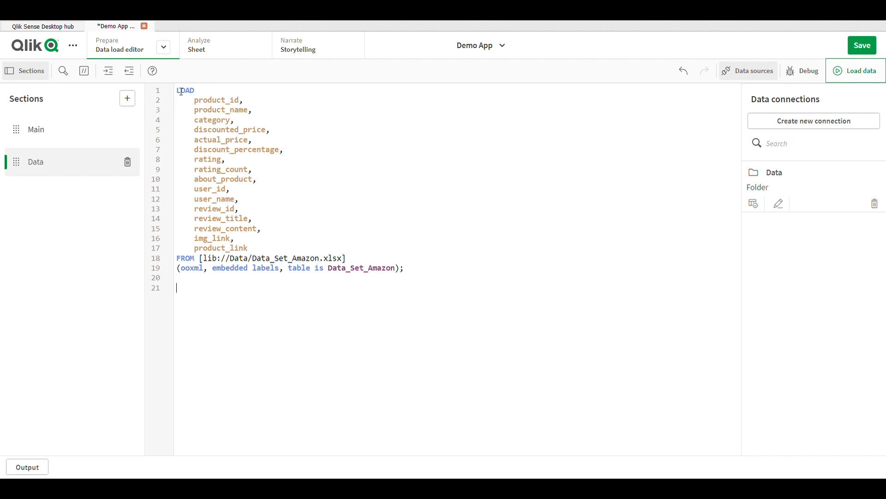
{"action": "key", "text": "Enter"}
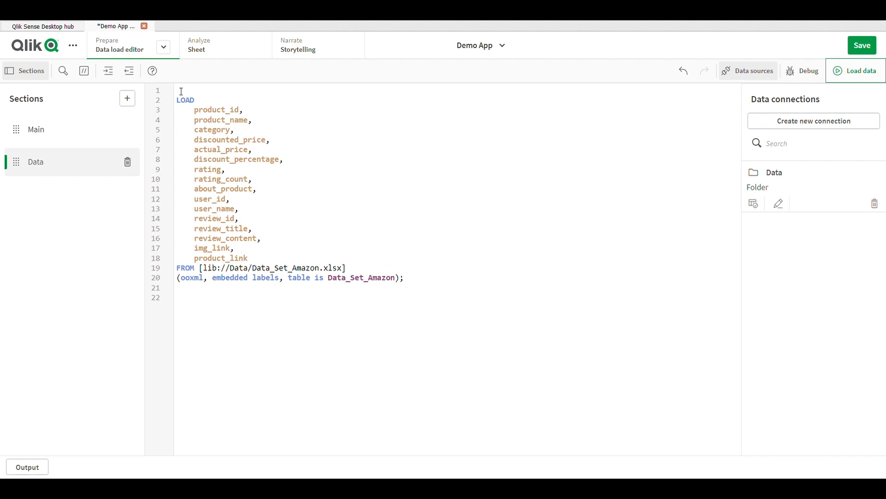
{"action": "type", "text": "DataSet:"}
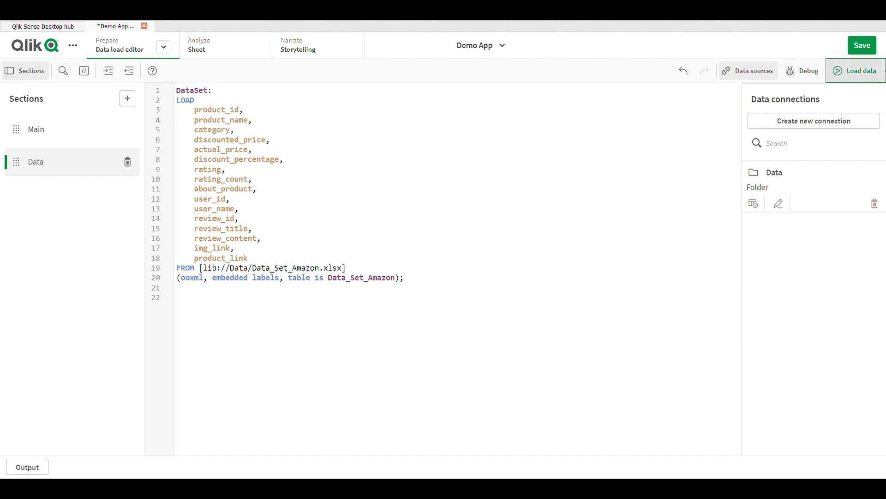
{"action": "left_click", "coordinate": [855, 71]}
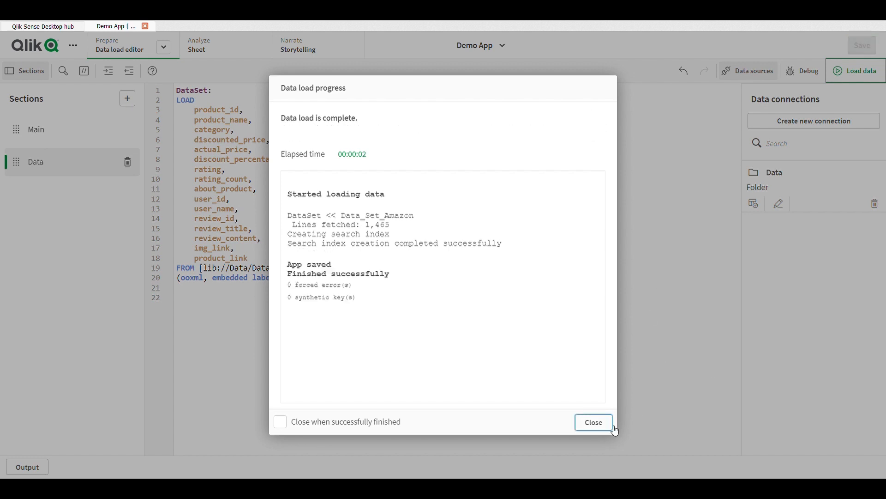
{"action": "left_click", "coordinate": [593, 422]}
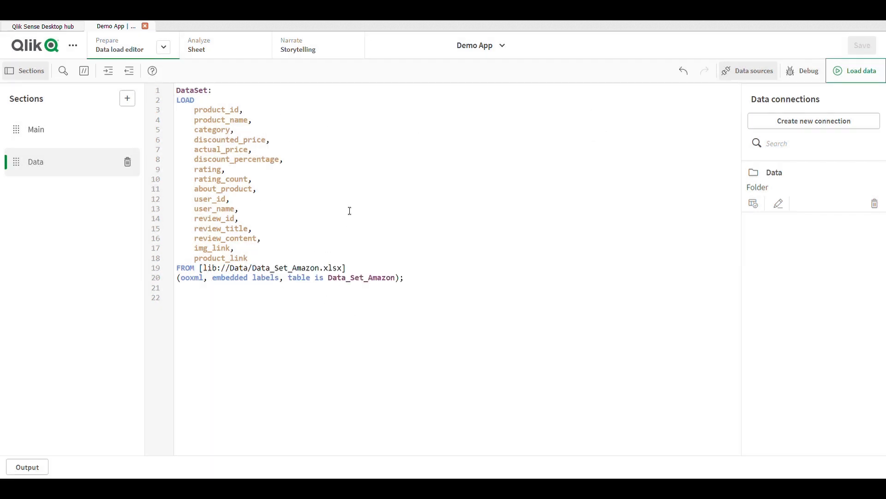
- Inspect the DataSet table (1,465 rows, 16 fields) in the data model viewer preview
{"action": "left_click", "coordinate": [163, 47]}
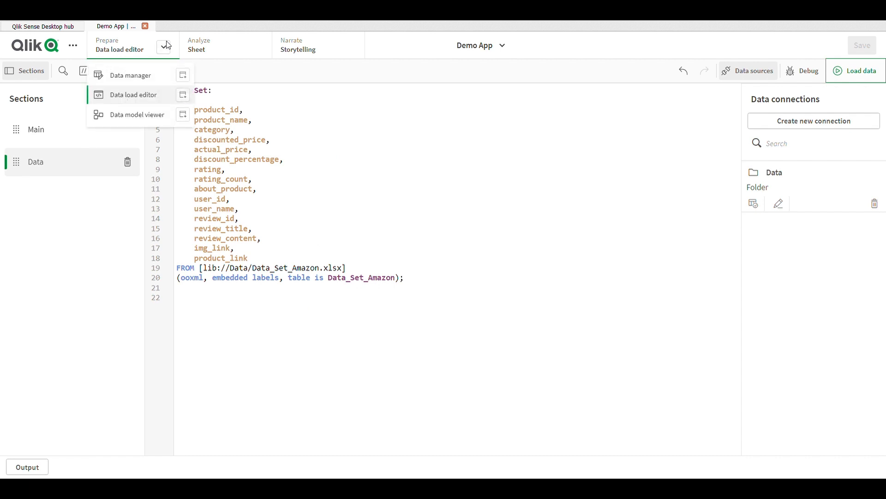
{"action": "mouse_move", "coordinate": [182, 114]}
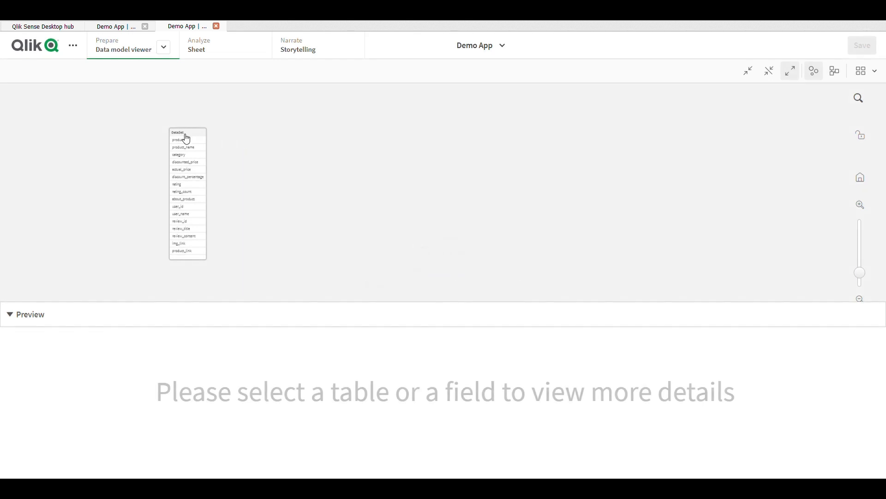
{"action": "left_click", "coordinate": [187, 132]}
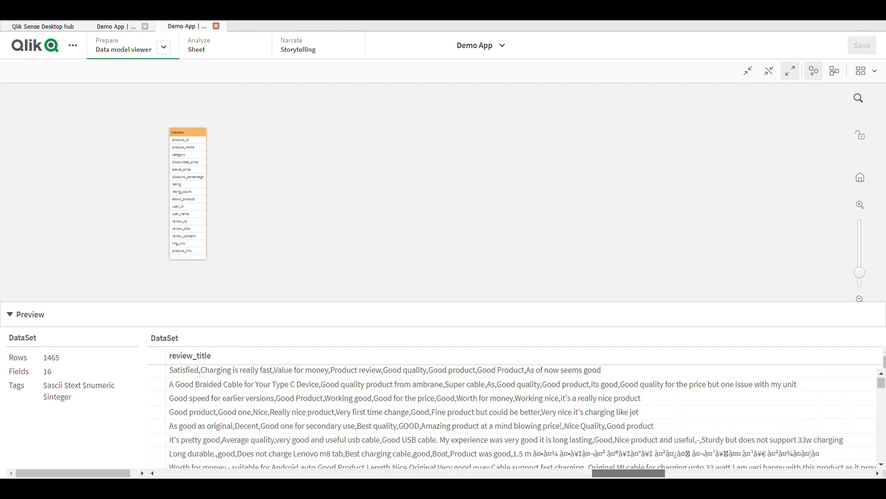
{"action": "scroll", "scroll_direction": "right", "scroll_amount": 3}
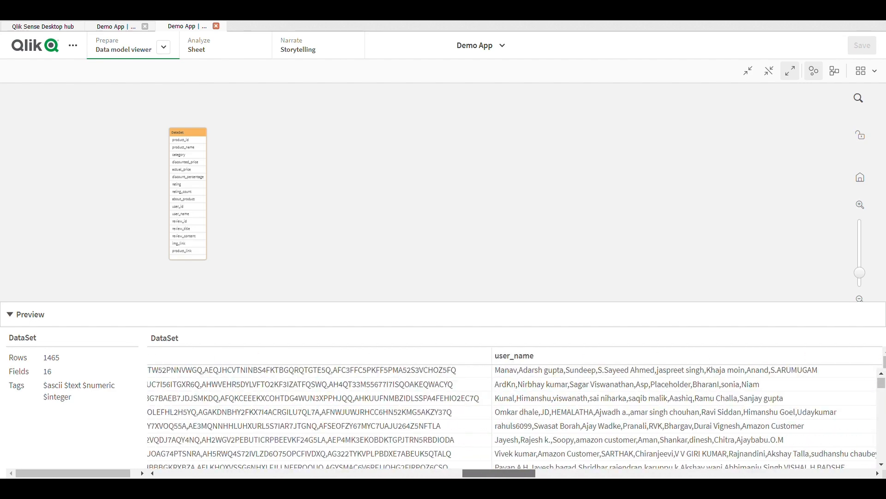
{"action": "scroll", "scroll_direction": "right", "scroll_amount": 3}
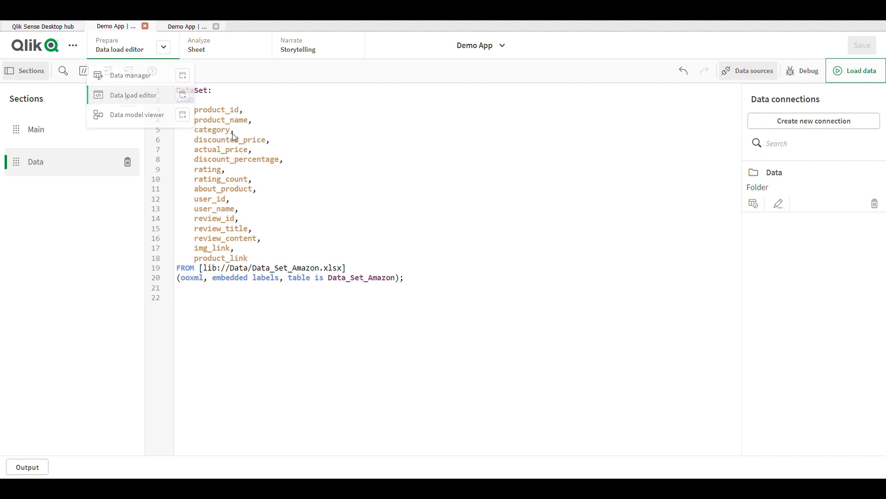
- Add SubField(category,'|',1) as category1 to the DataSet LOAD and reload the data
{"action": "left_click", "coordinate": [234, 129]}
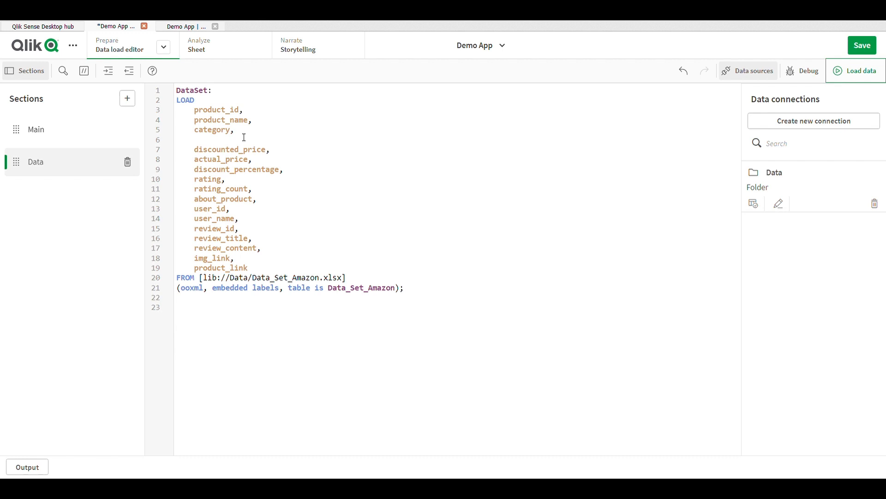
{"action": "type", "text": "sub"}
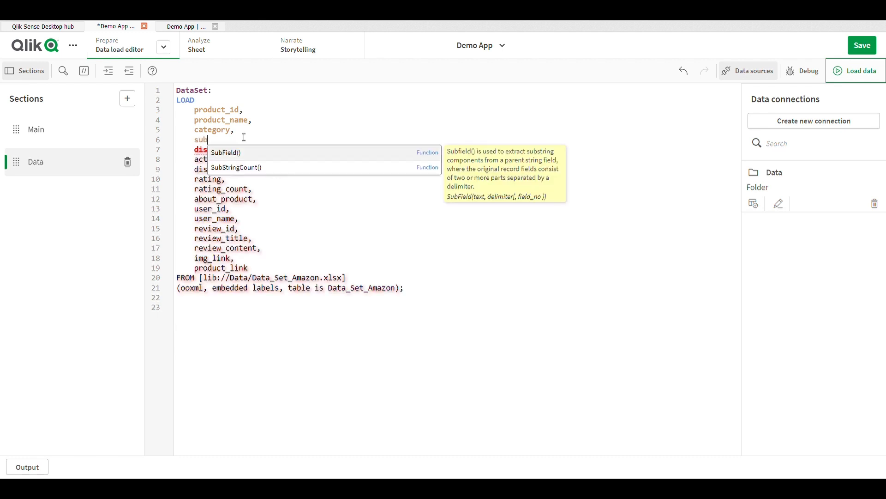
{"action": "left_click", "coordinate": [225, 152]}
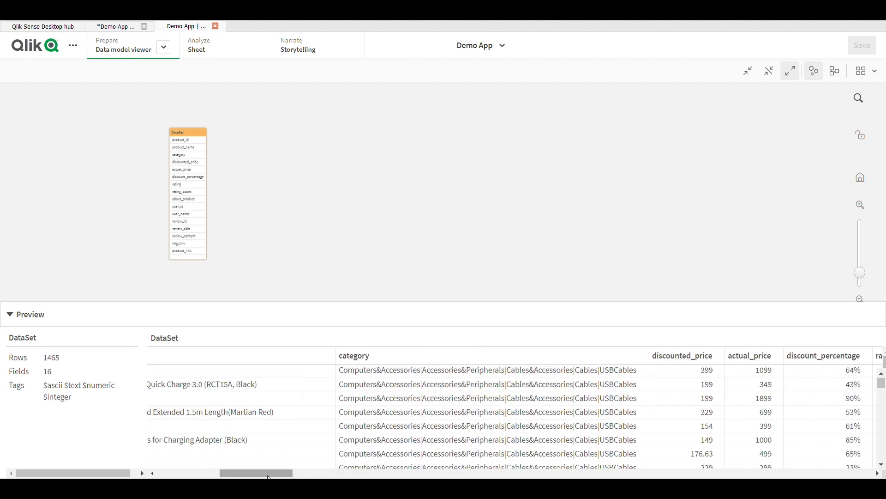
{"action": "mouse_move", "coordinate": [350, 377]}
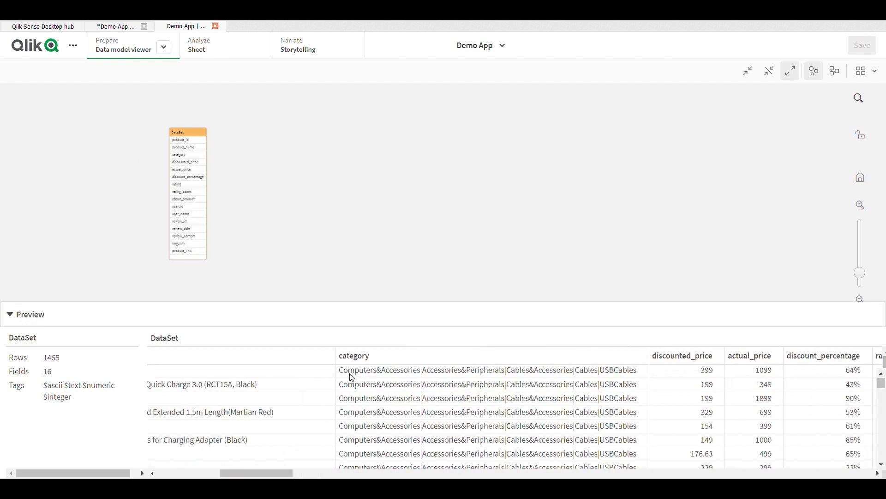
{"action": "mouse_move", "coordinate": [405, 386]}
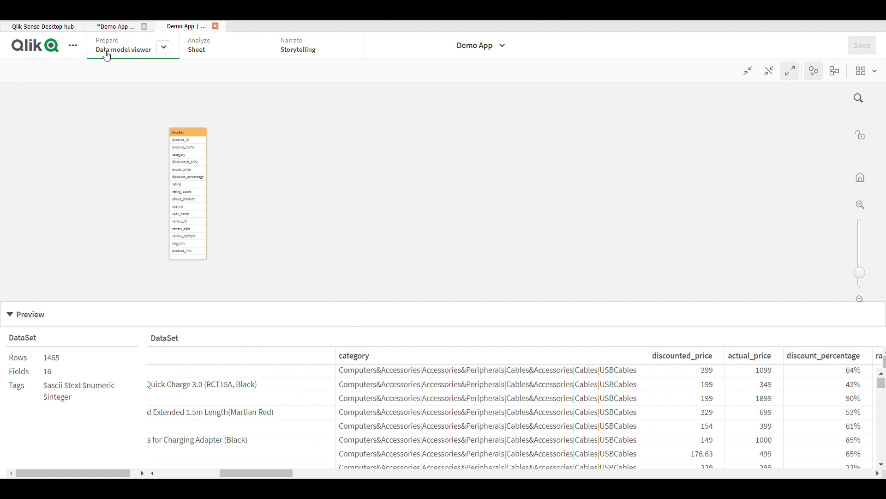
{"action": "left_click", "coordinate": [163, 47]}
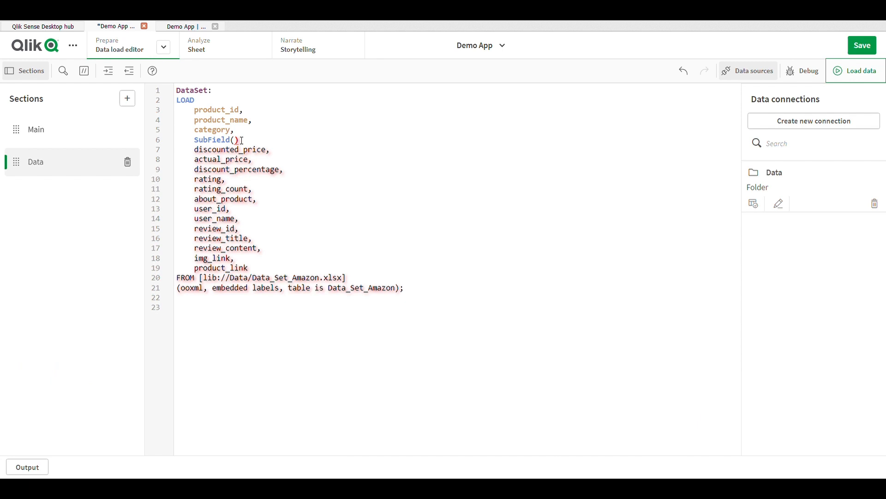
{"action": "type", "text": "categoryt"}
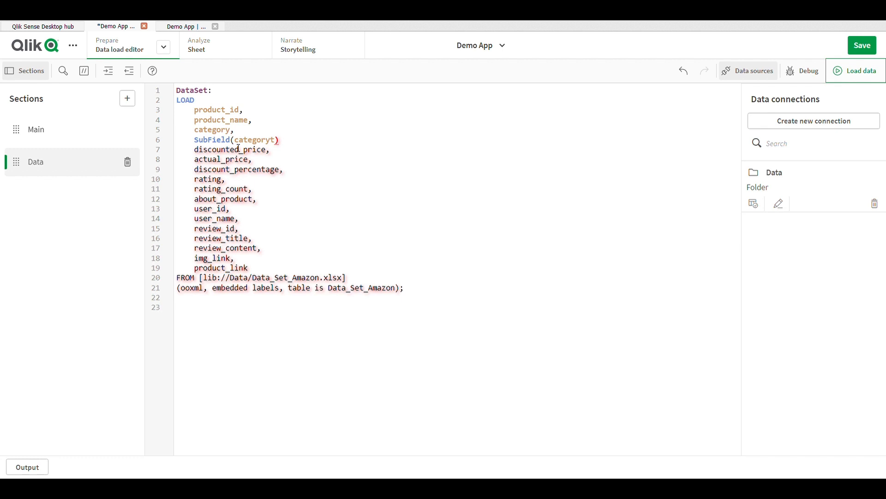
{"action": "type", "text": ","}
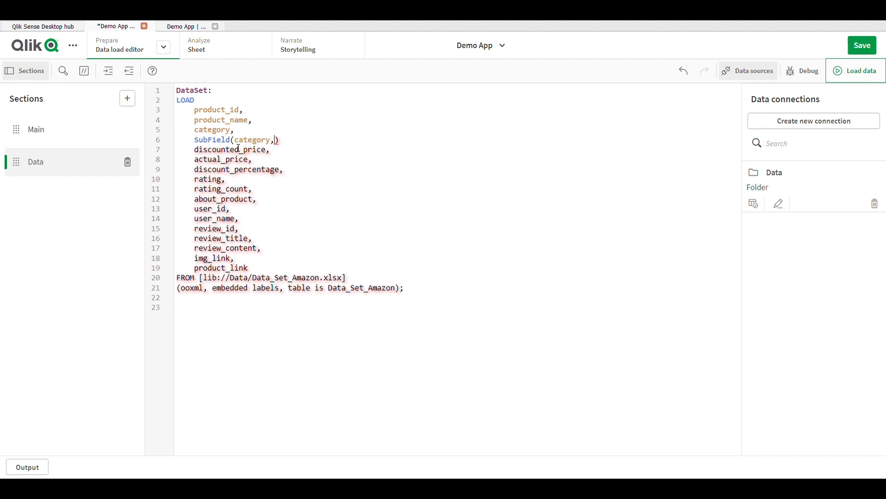
{"action": "type", "text": "'"}
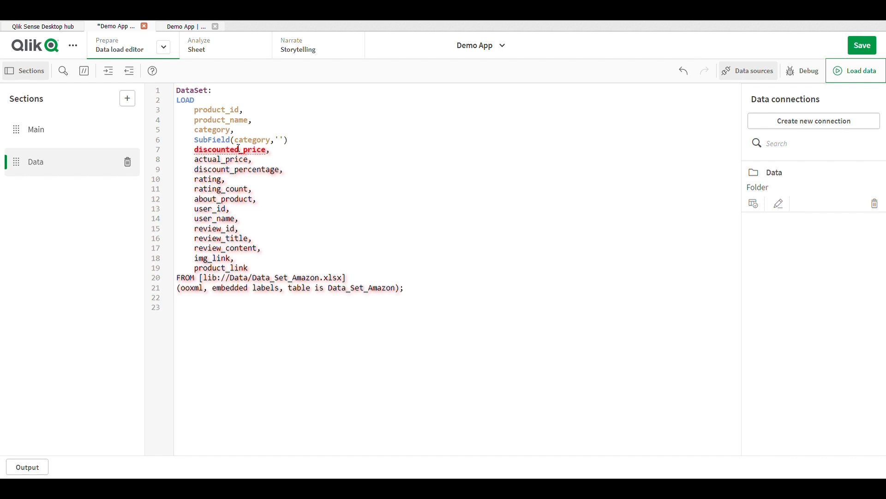
{"action": "type", "text": "|"}
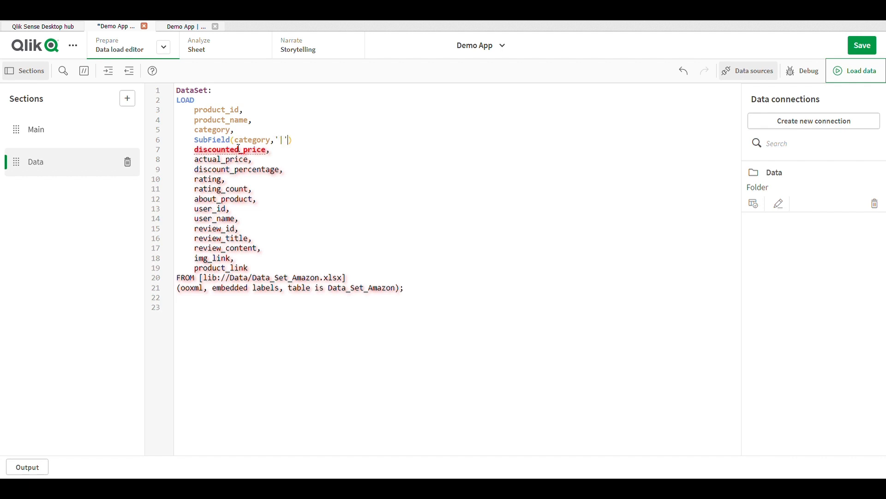
{"action": "type", "text": ",1"}
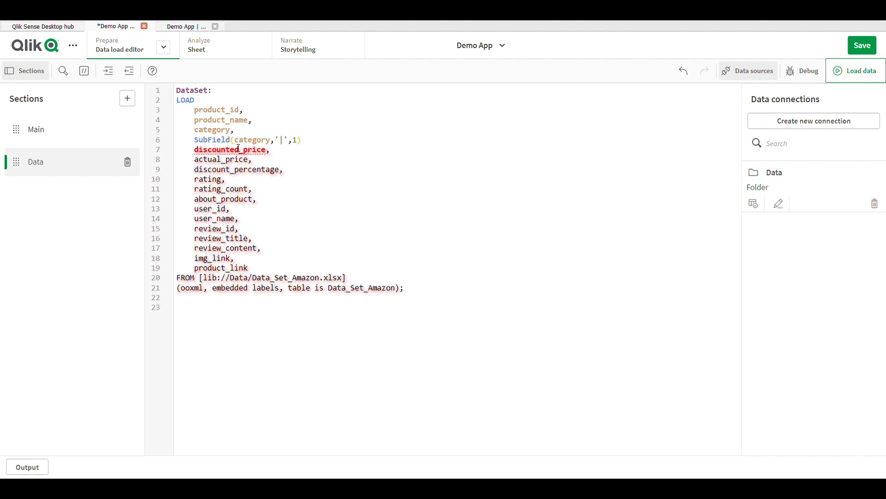
{"action": "type", "text": "as category"}
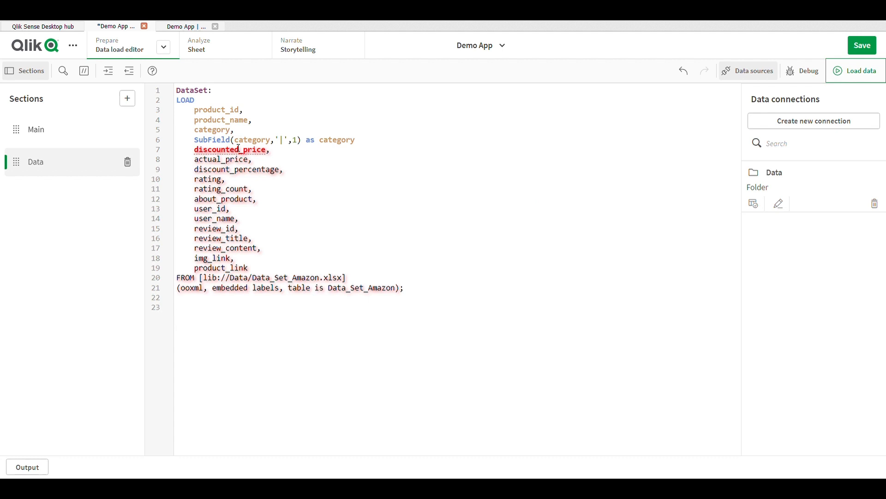
{"action": "type", "text": "1,"}
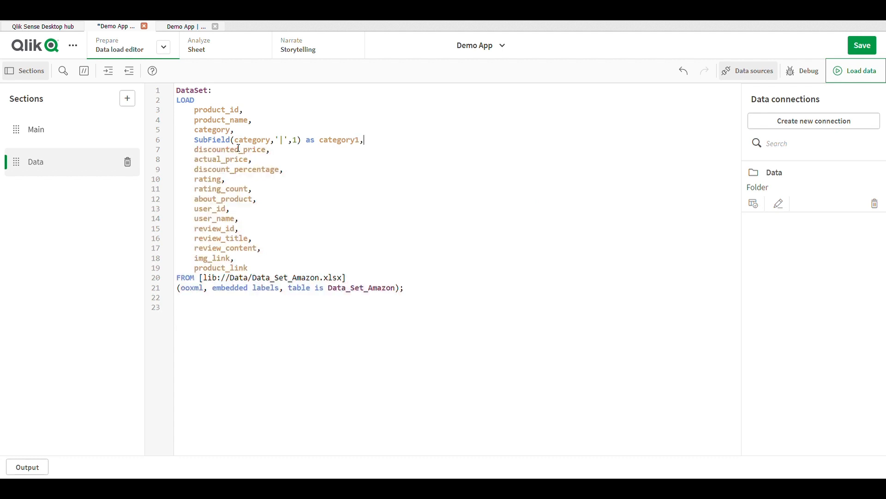
{"action": "left_click", "coordinate": [860, 71]}
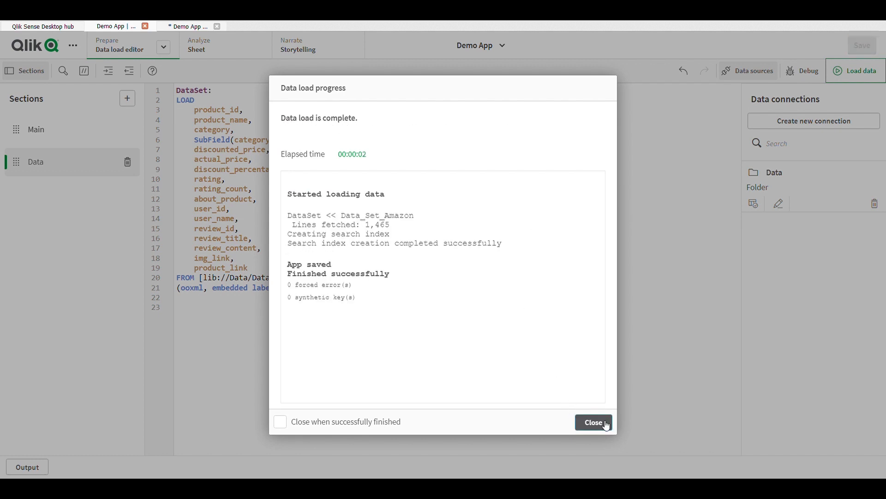
- Verify in the data model viewer that category1 holds 9 distinct values across 1465 rows
{"action": "left_click", "coordinate": [593, 422]}
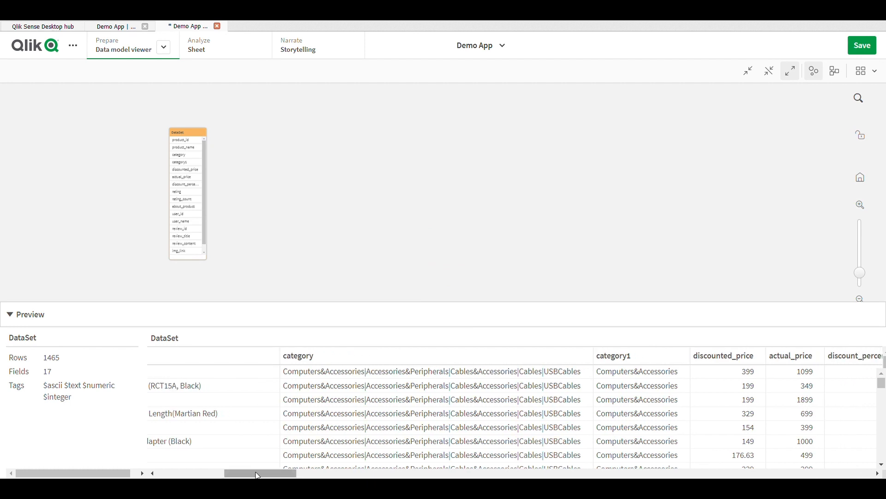
{"action": "left_click", "coordinate": [184, 163]}
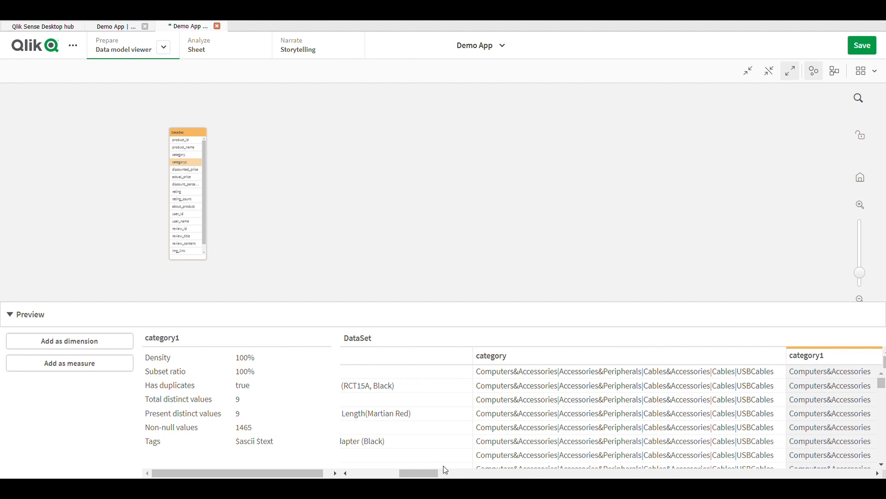
{"action": "scroll", "scroll_direction": "right", "scroll_amount": 3}
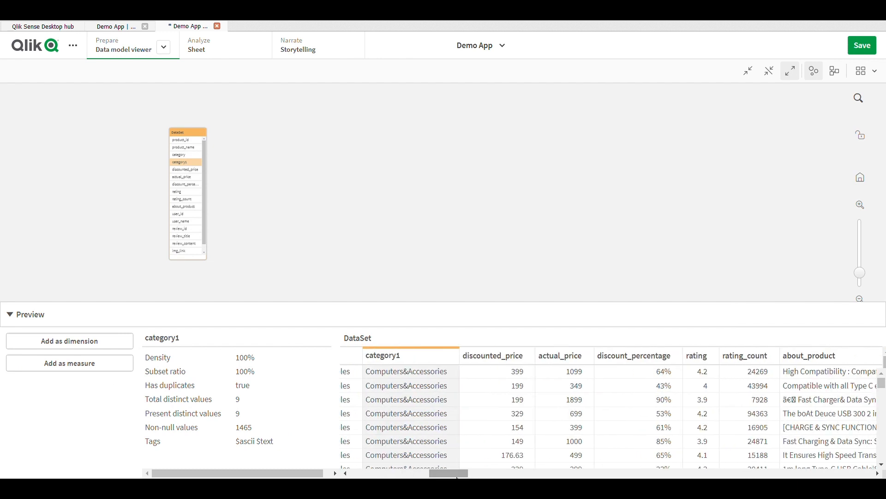
{"action": "scroll", "scroll_direction": "down", "scroll_amount": 3}
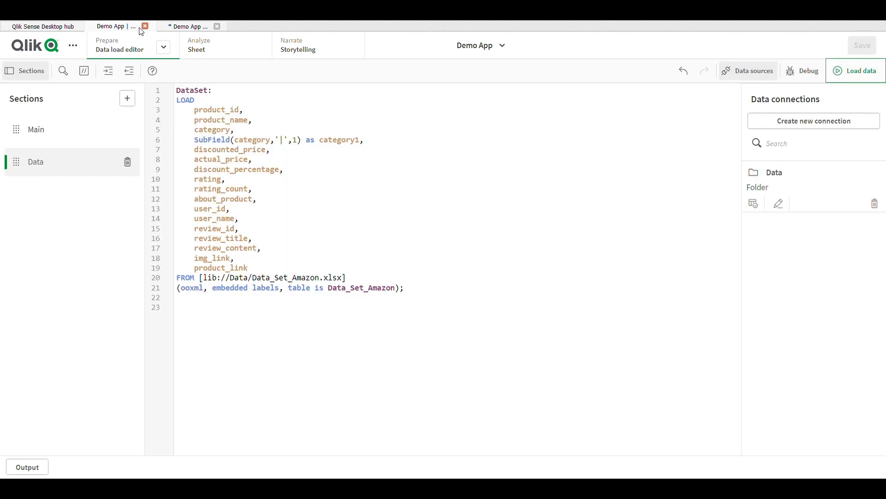
- Place a category1 filter pane and a Sum(actual_price) KPI showing 7.98M on the new sheet
{"action": "left_click", "coordinate": [197, 49]}
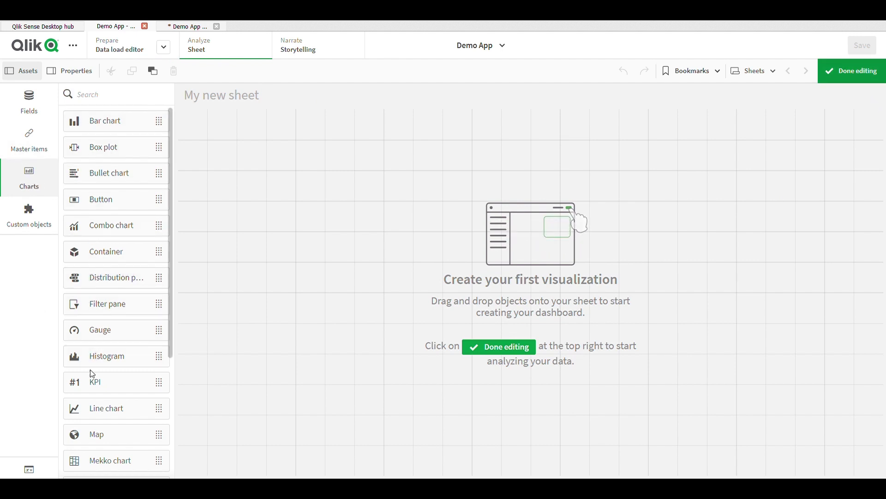
{"action": "mouse_move", "coordinate": [117, 340]}
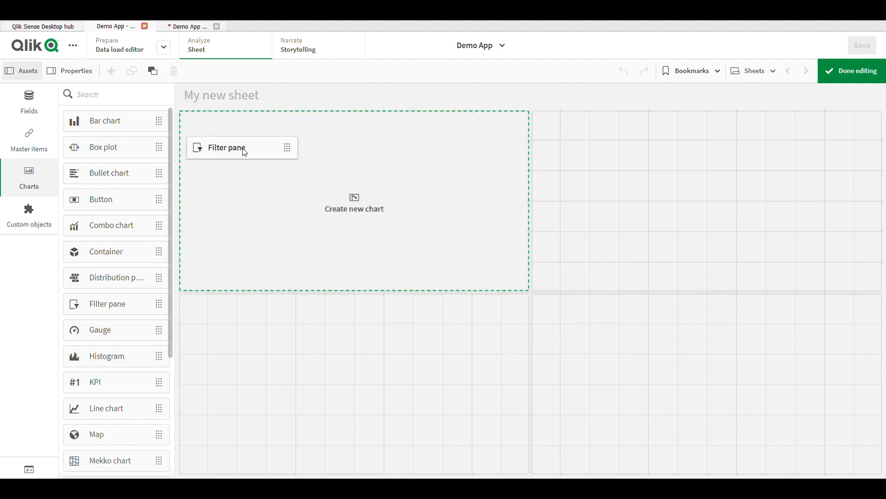
{"action": "left_click", "coordinate": [241, 148]}
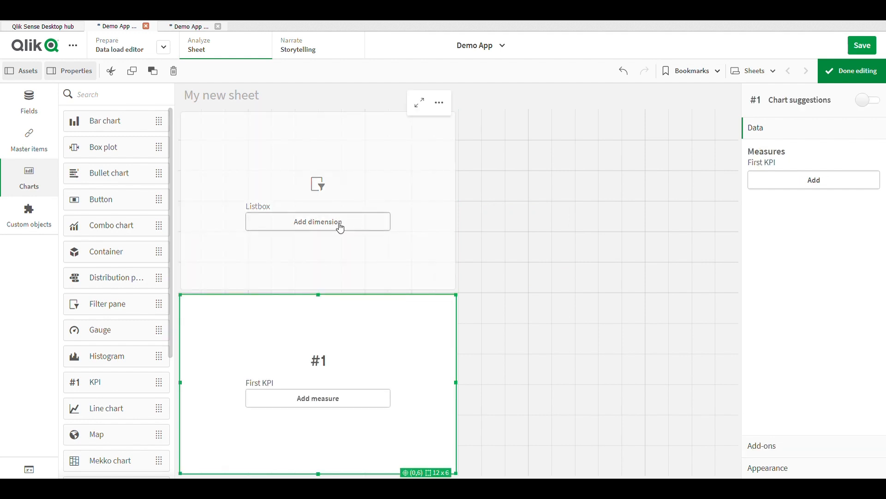
{"action": "left_click", "coordinate": [318, 220]}
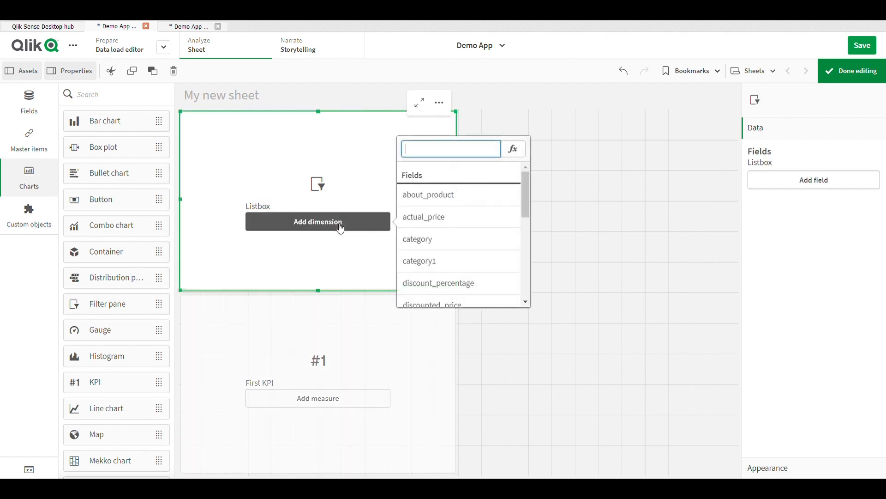
{"action": "mouse_move", "coordinate": [463, 266]}
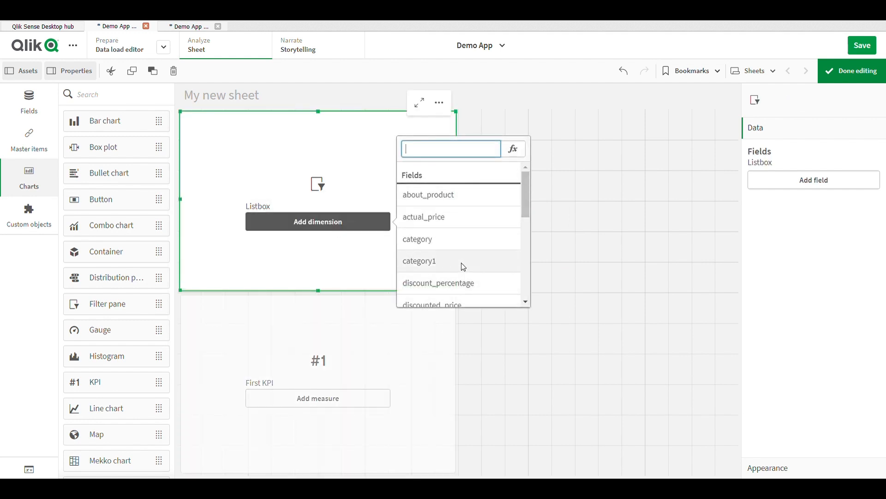
{"action": "left_click", "coordinate": [419, 261]}
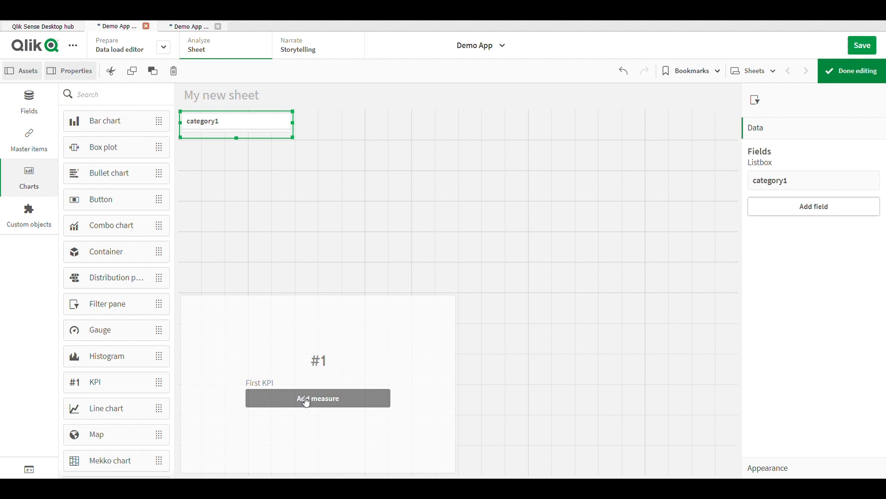
{"action": "left_click", "coordinate": [318, 397]}
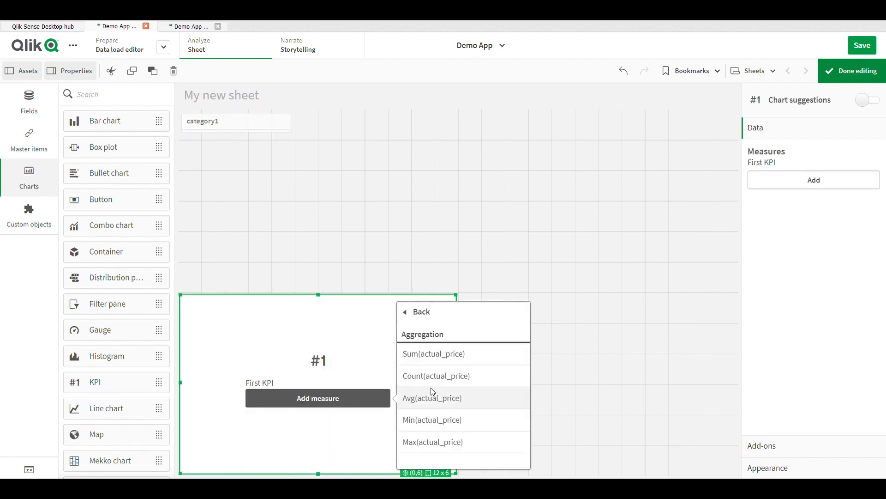
{"action": "left_click", "coordinate": [434, 354]}
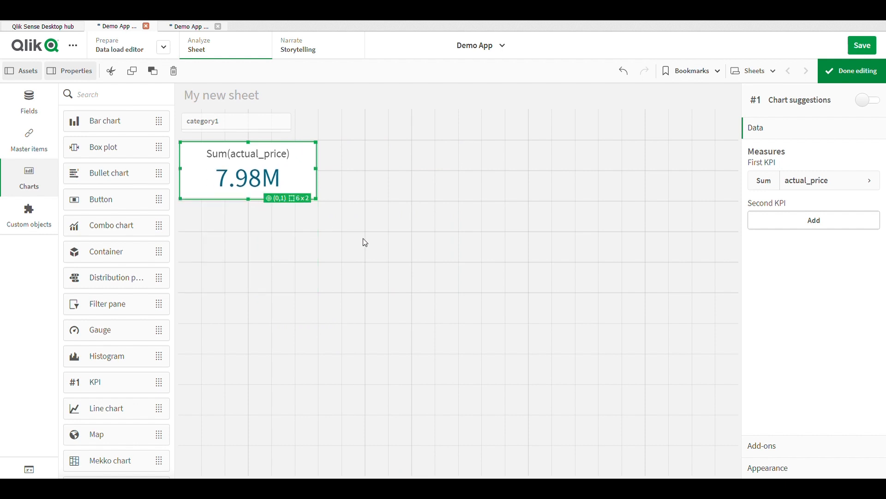
- Duplicate the filter pane and KPI pair to the right side of the sheet
{"action": "left_click", "coordinate": [365, 242]}
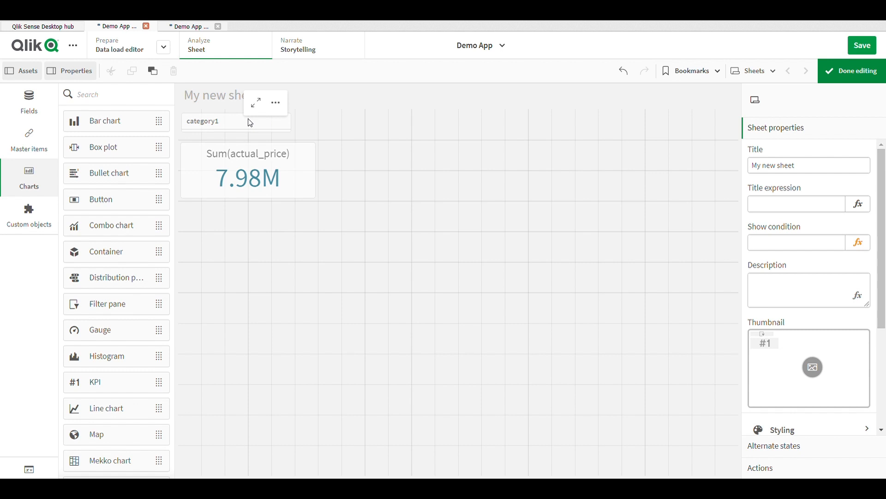
{"action": "left_click", "coordinate": [248, 177]}
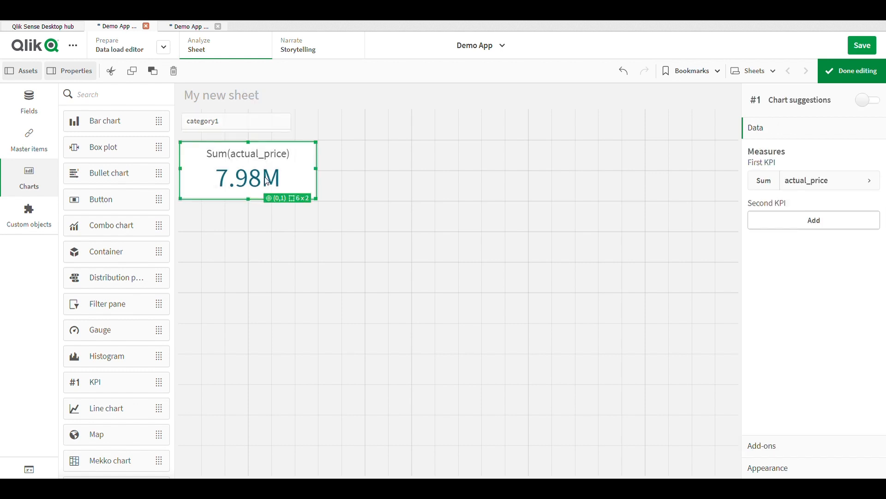
{"action": "left_click", "coordinate": [236, 120]}
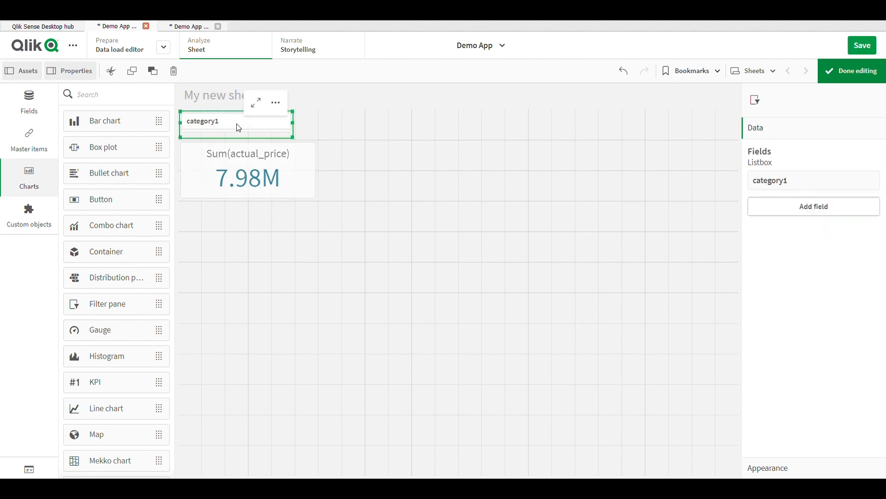
{"action": "left_click", "coordinate": [432, 156]}
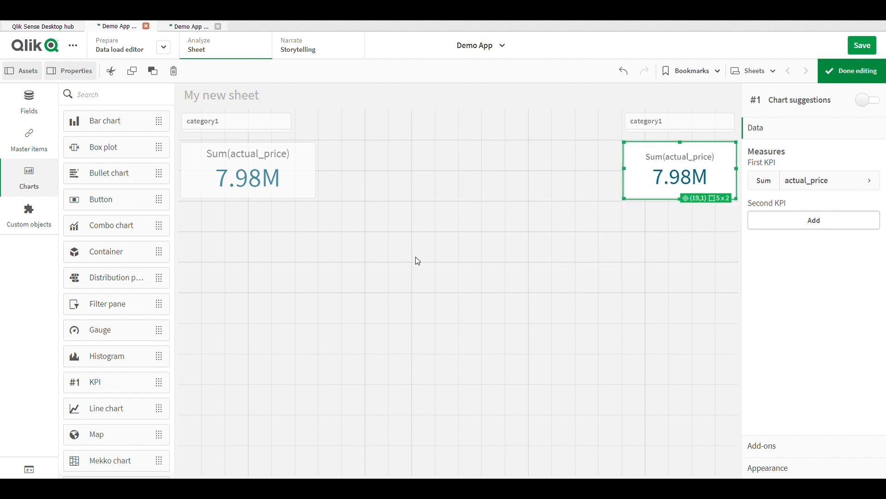
{"action": "left_click", "coordinate": [418, 260]}
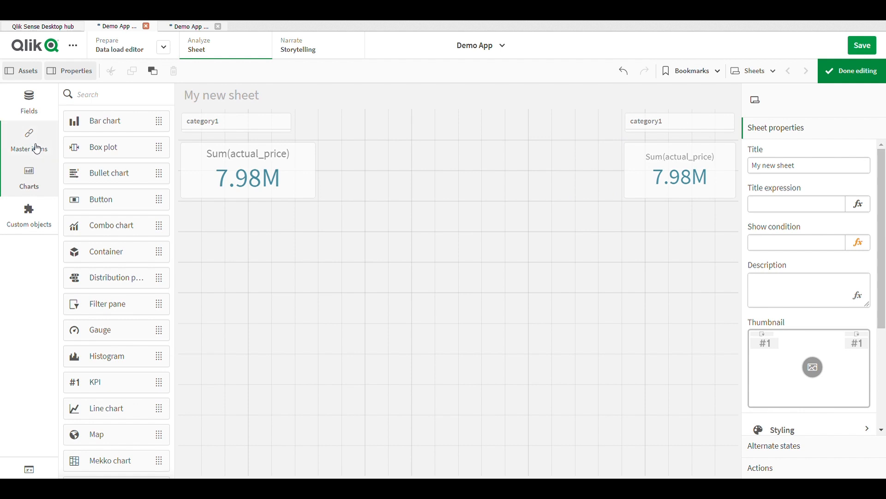
- Create alternate states F1 and F2 in the master items
{"action": "left_click", "coordinate": [29, 139]}
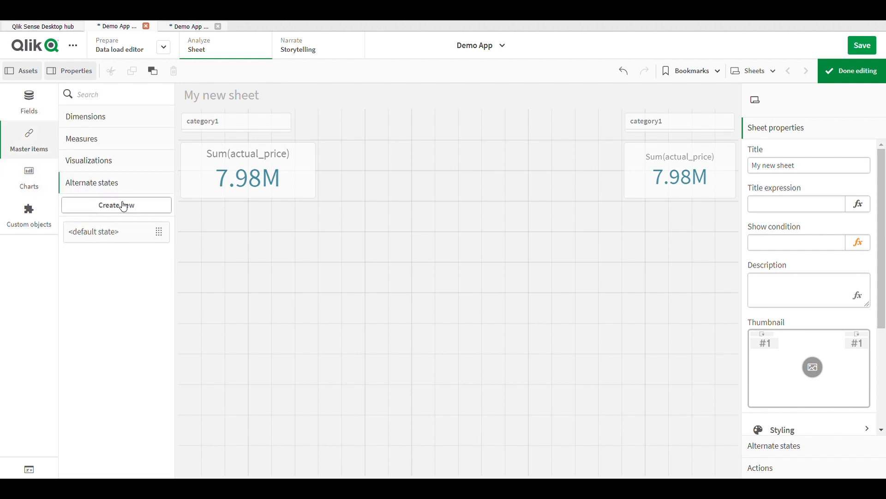
{"action": "left_click", "coordinate": [117, 205]}
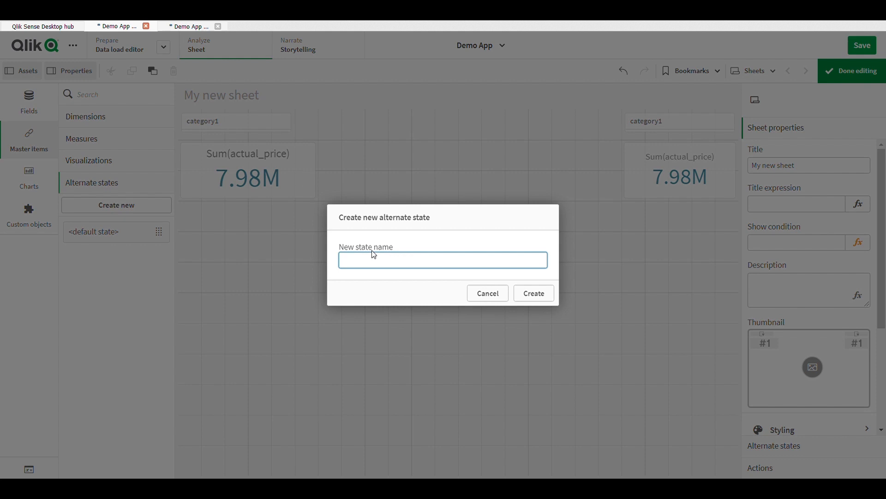
{"action": "type", "text": "F1"}
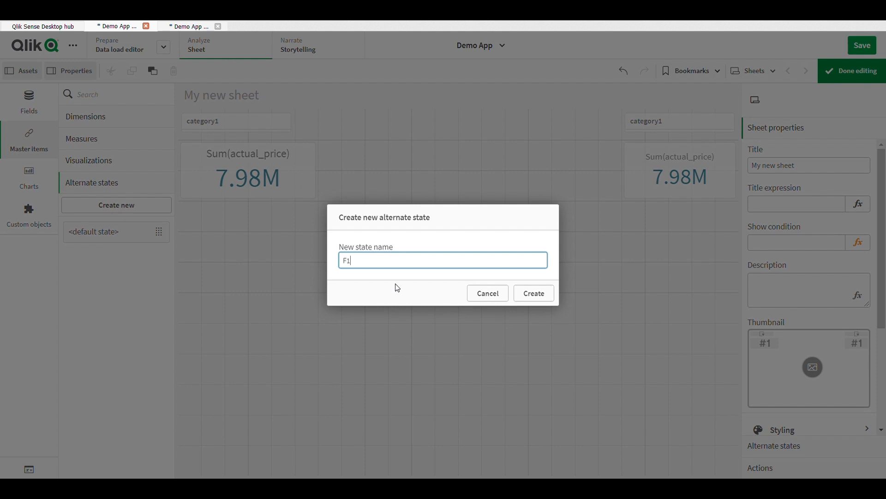
{"action": "left_click", "coordinate": [533, 293]}
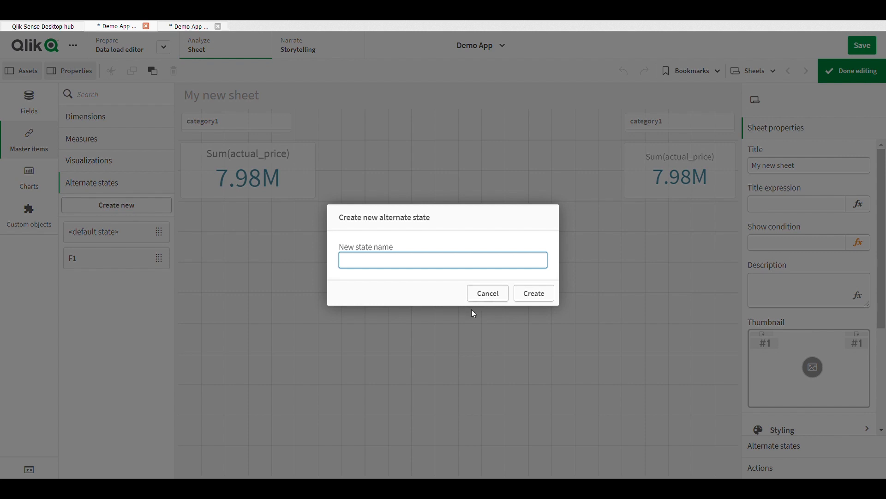
{"action": "type", "text": "F2"}
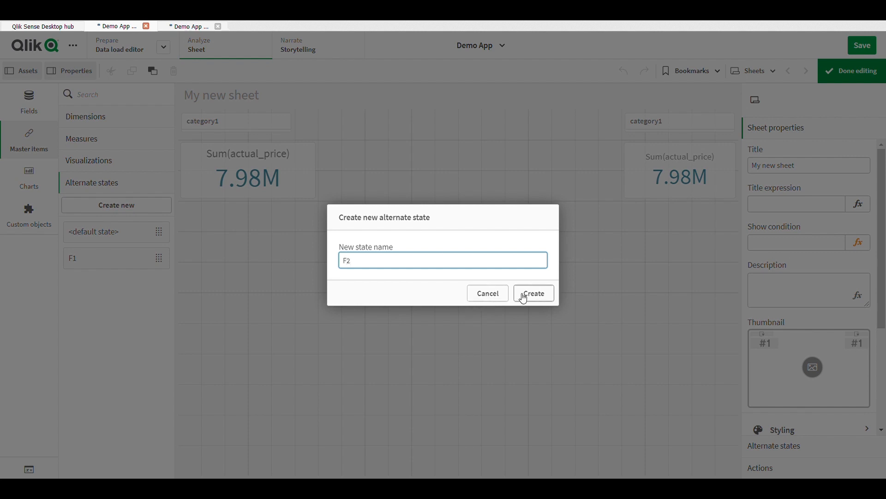
{"action": "left_click", "coordinate": [532, 293]}
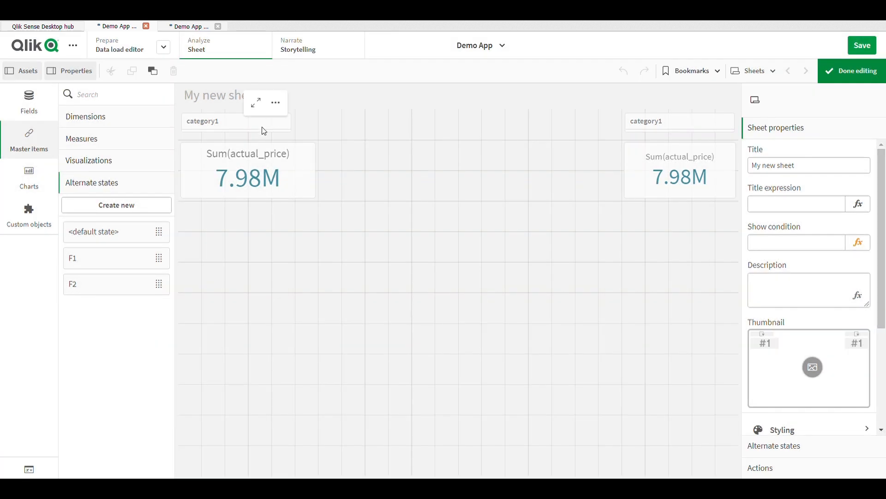
{"action": "left_click", "coordinate": [236, 121]}
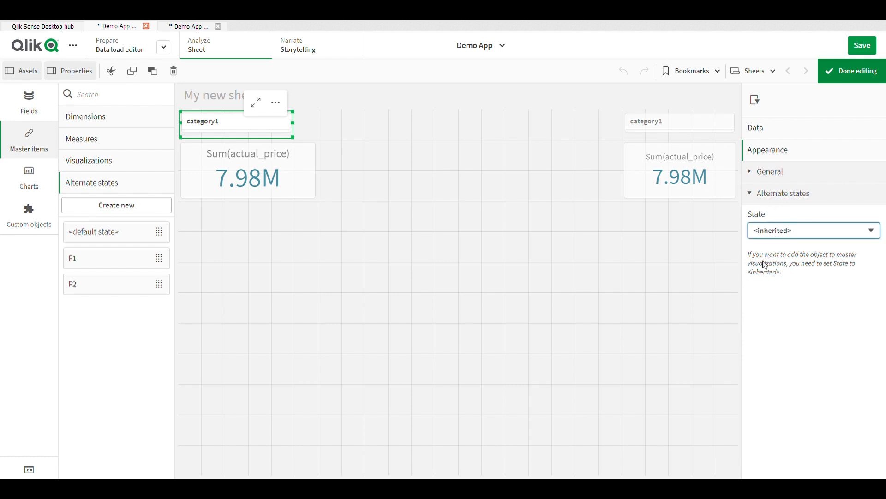
- Assign alternate state F1 to the left filter pane and KPI
{"action": "left_click", "coordinate": [812, 229]}
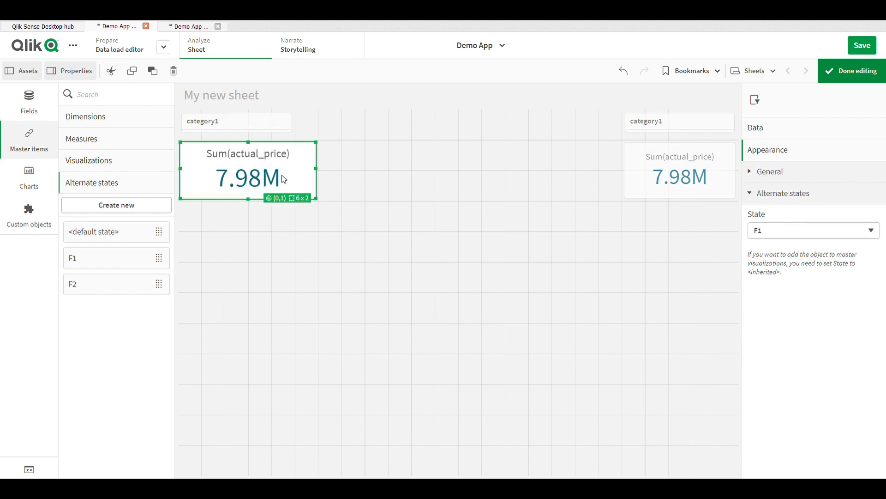
{"action": "left_click", "coordinate": [813, 230]}
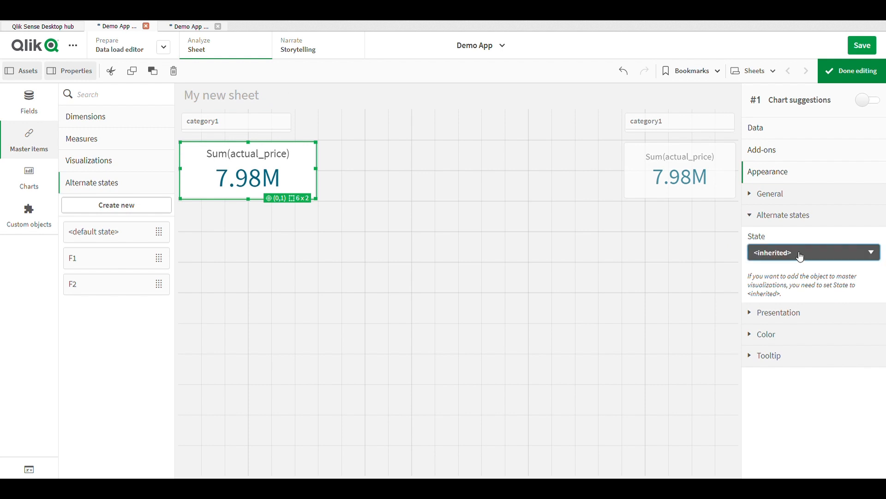
{"action": "left_click", "coordinate": [813, 252]}
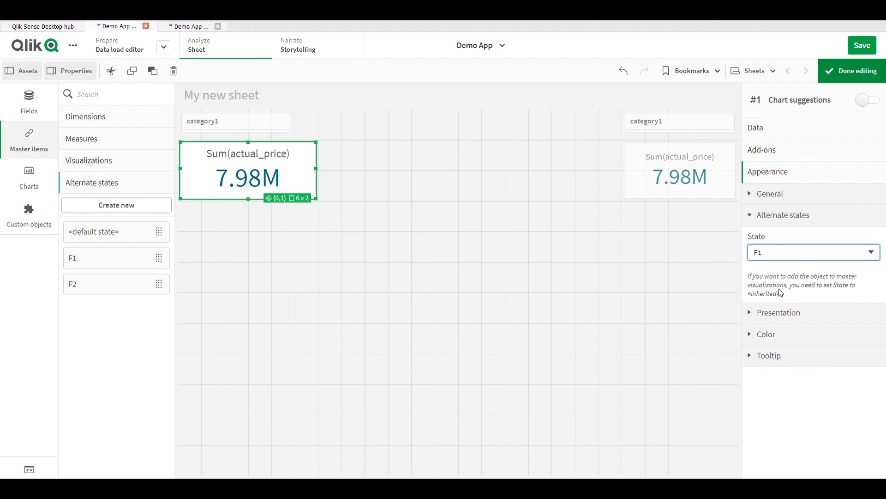
{"action": "mouse_move", "coordinate": [654, 129]}
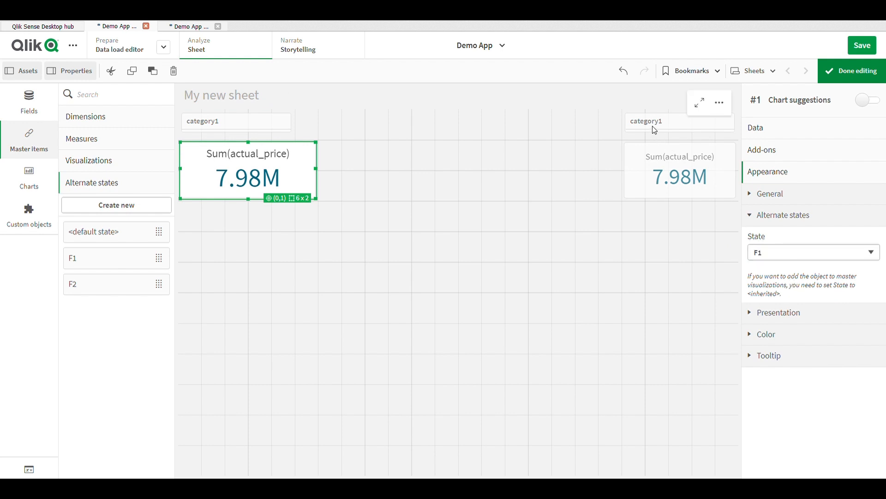
- Assign alternate state F2 to the right filter pane and KPI, and save the app
{"action": "left_click", "coordinate": [679, 120]}
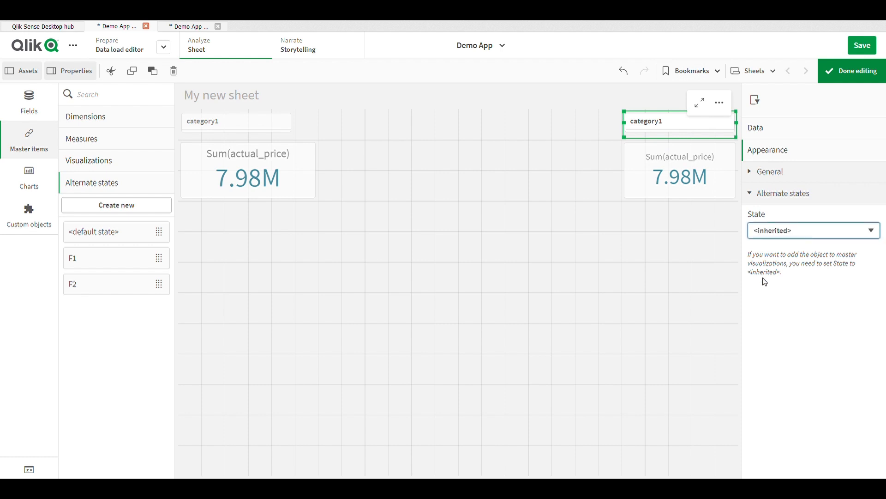
{"action": "left_click", "coordinate": [680, 175]}
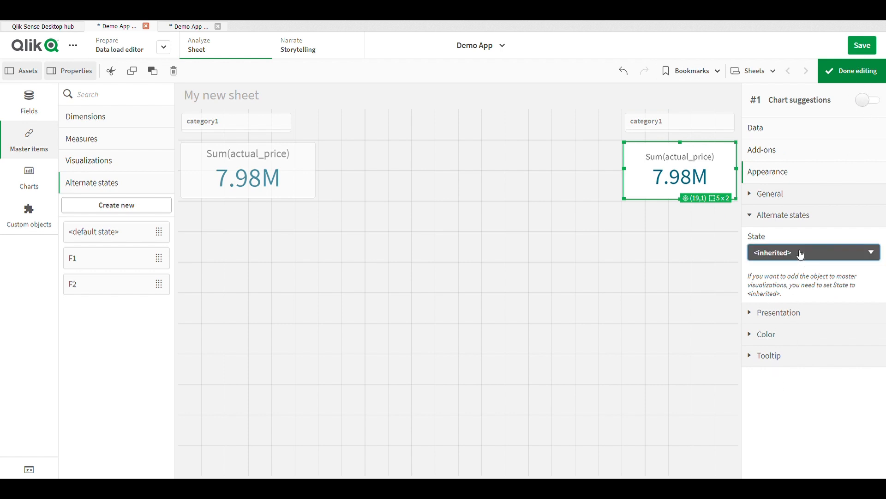
{"action": "left_click", "coordinate": [812, 252]}
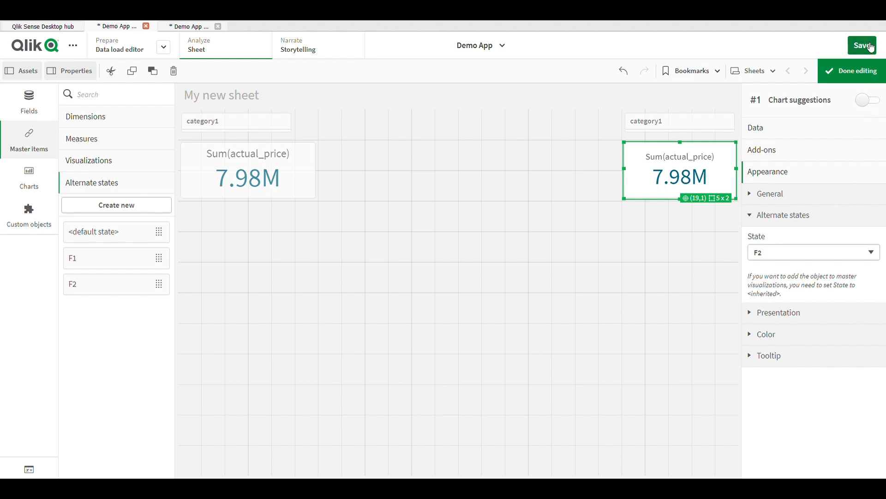
{"action": "left_click", "coordinate": [862, 45]}
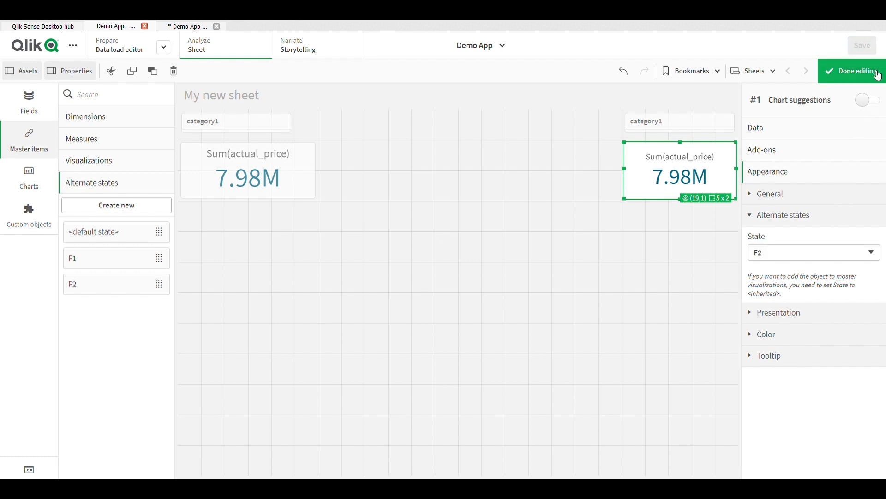
- In analysis mode, select Car&Motorbike left (4k) and Electronics right (5.33M) independently
{"action": "left_click", "coordinate": [855, 71]}
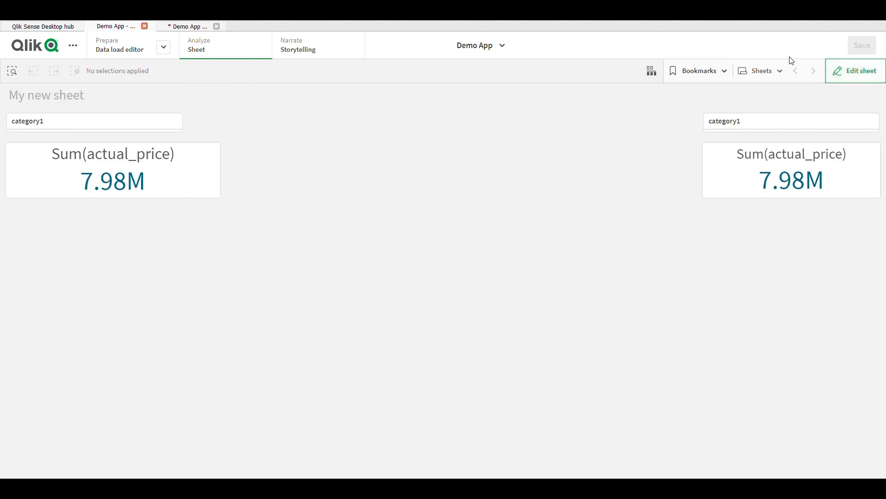
{"action": "mouse_move", "coordinate": [48, 124]}
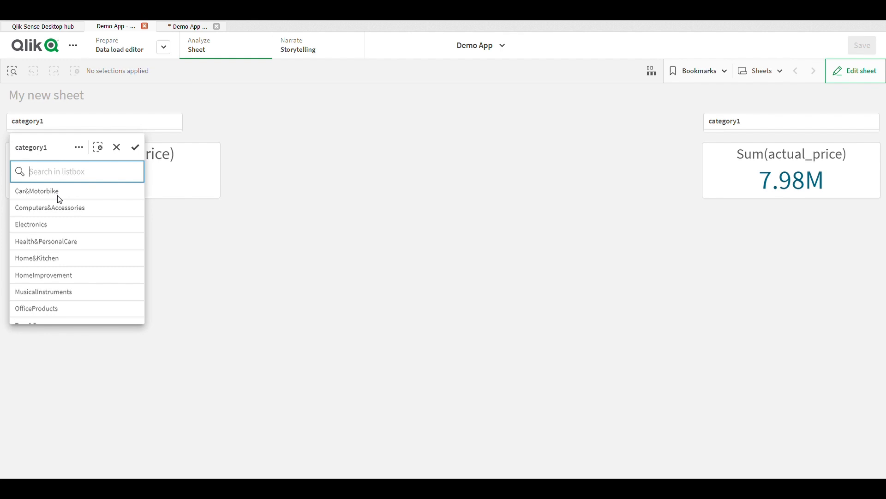
{"action": "left_click", "coordinate": [36, 190]}
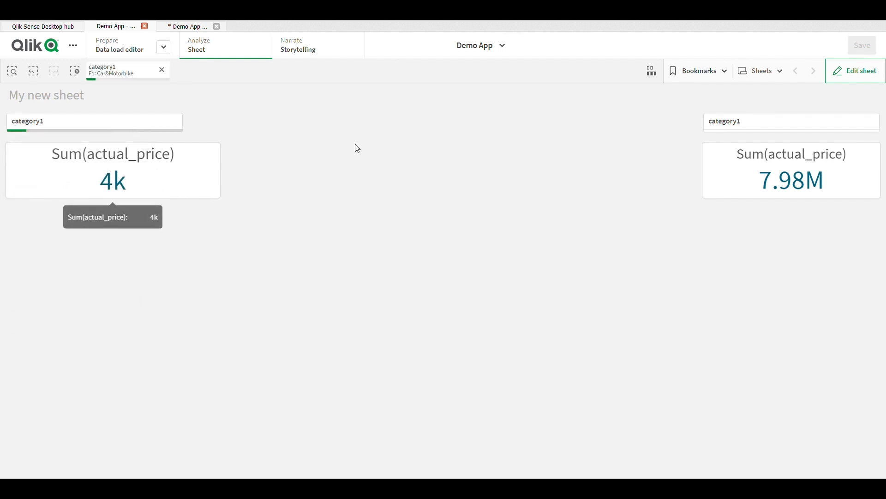
{"action": "mouse_move", "coordinate": [801, 191]}
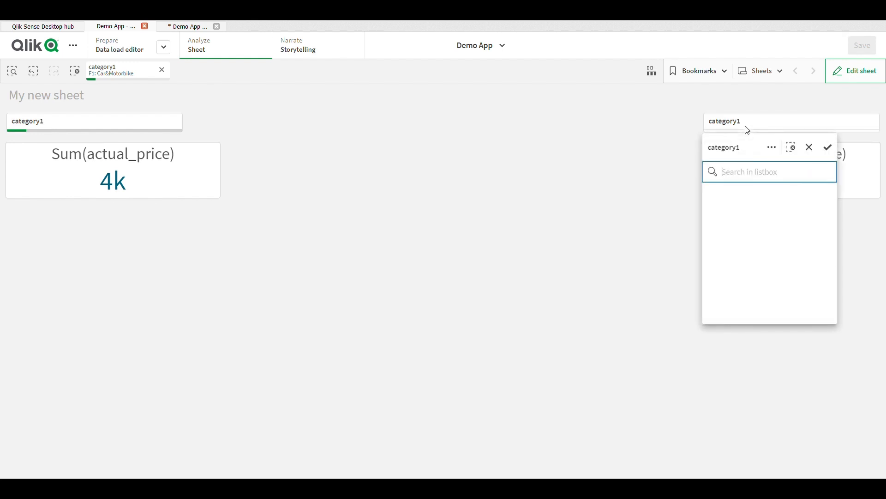
{"action": "left_click", "coordinate": [769, 172]}
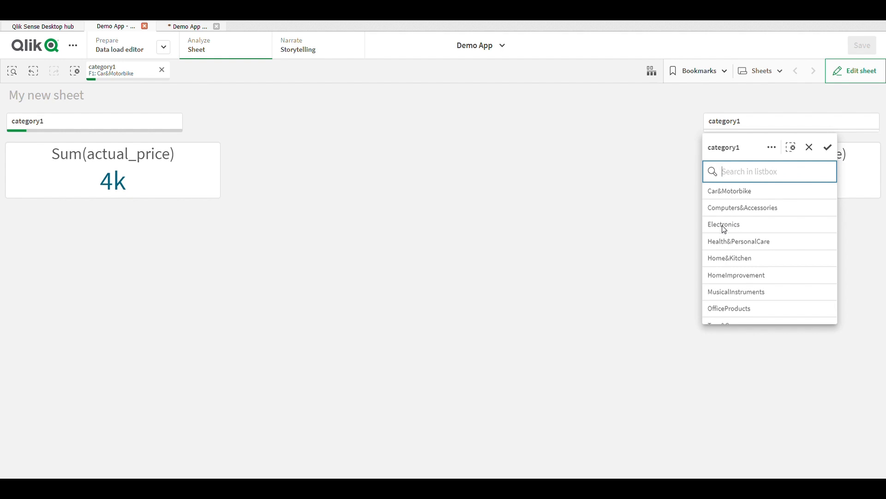
{"action": "left_click", "coordinate": [724, 224]}
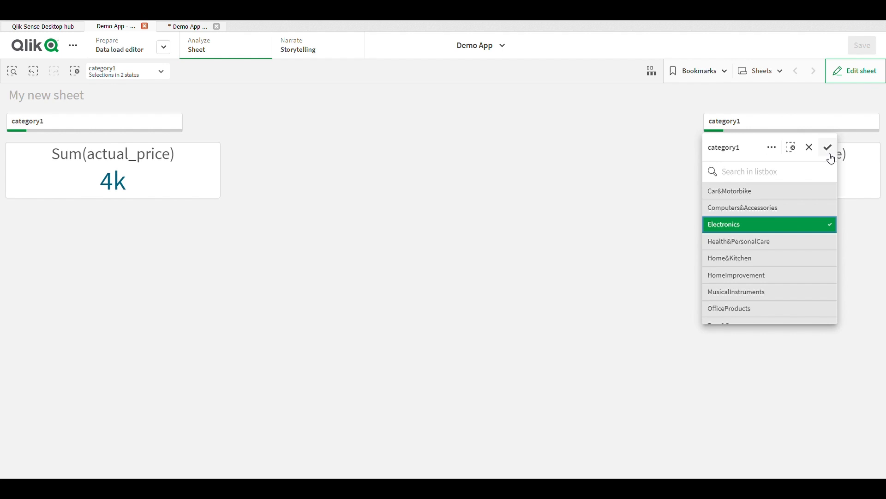
{"action": "left_click", "coordinate": [828, 146]}
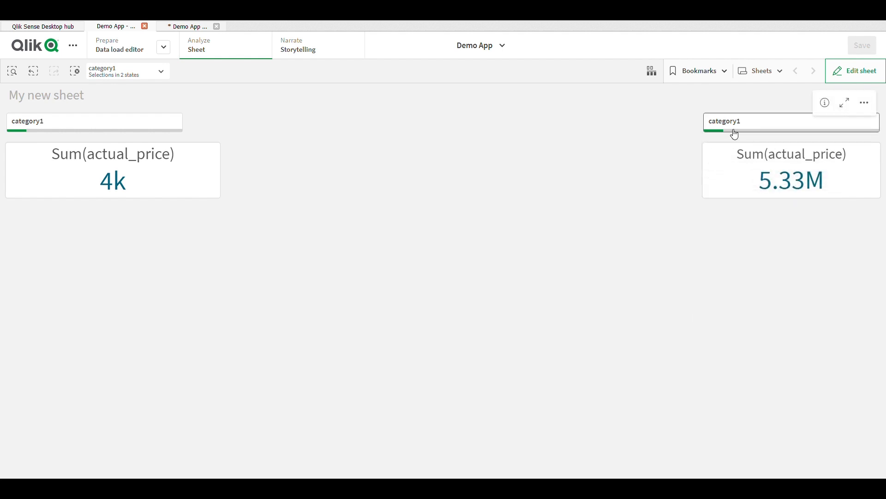
{"action": "mouse_move", "coordinate": [773, 192]}
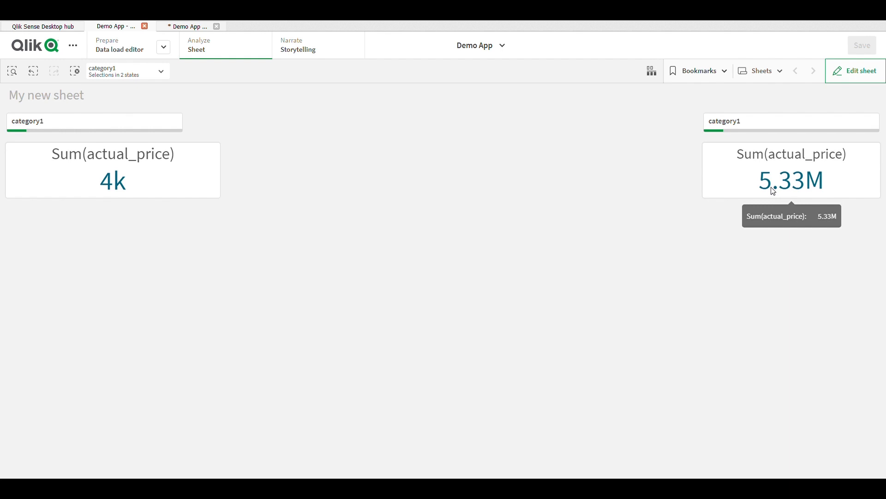
{"action": "mouse_move", "coordinate": [817, 186]}
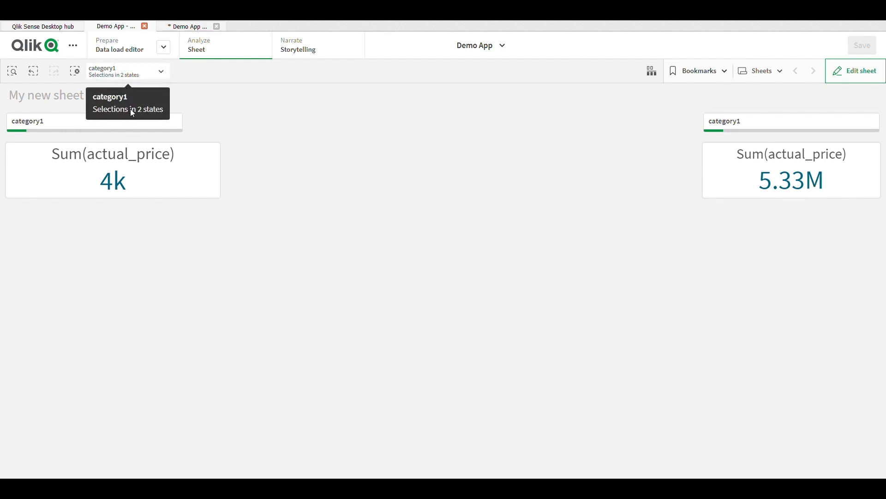
{"action": "left_click", "coordinate": [91, 121]}
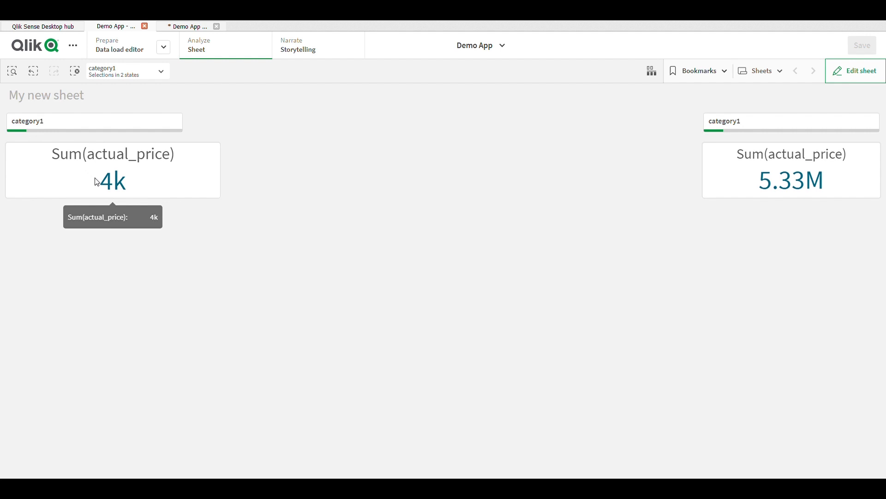
{"action": "mouse_move", "coordinate": [109, 195]}
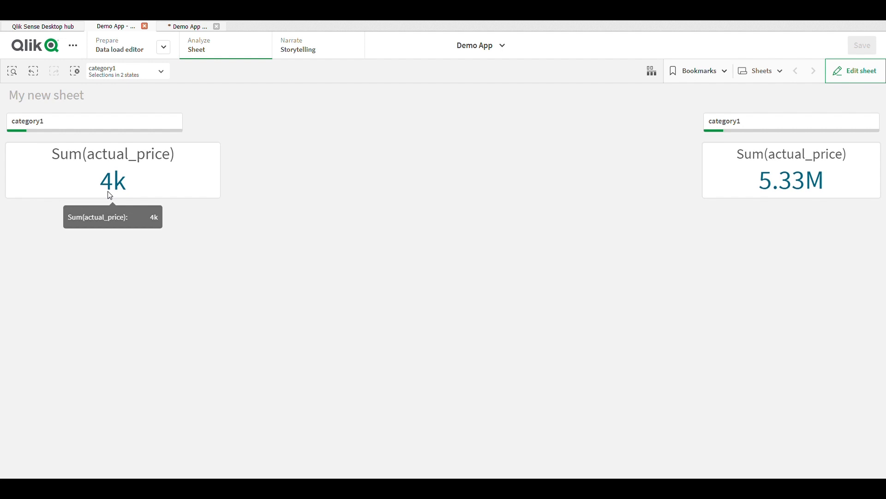
{"action": "mouse_move", "coordinate": [362, 78]}
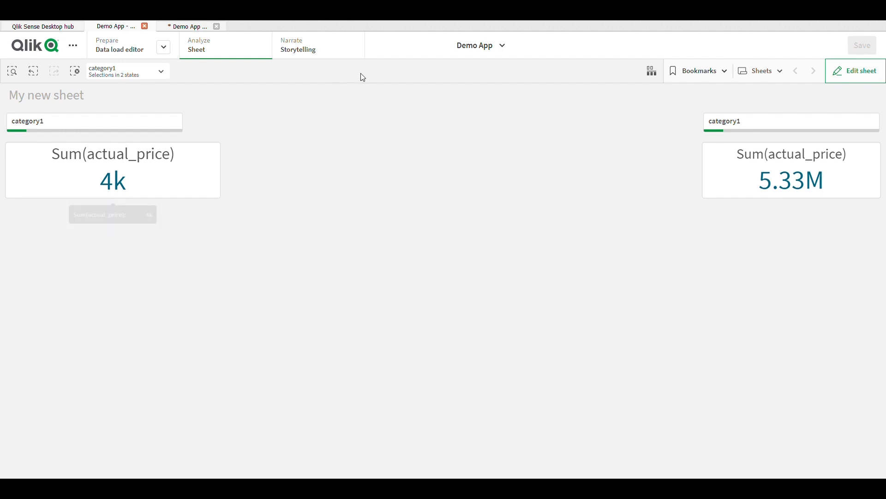
{"action": "mouse_move", "coordinate": [375, 107]}
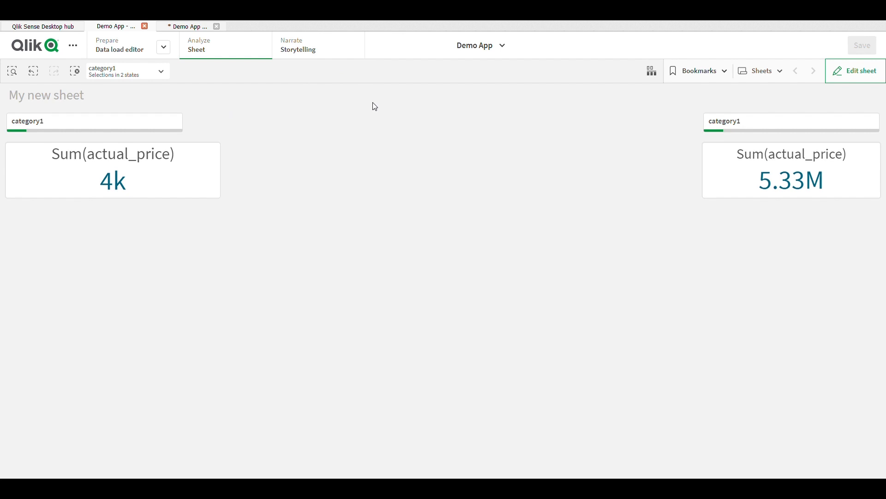